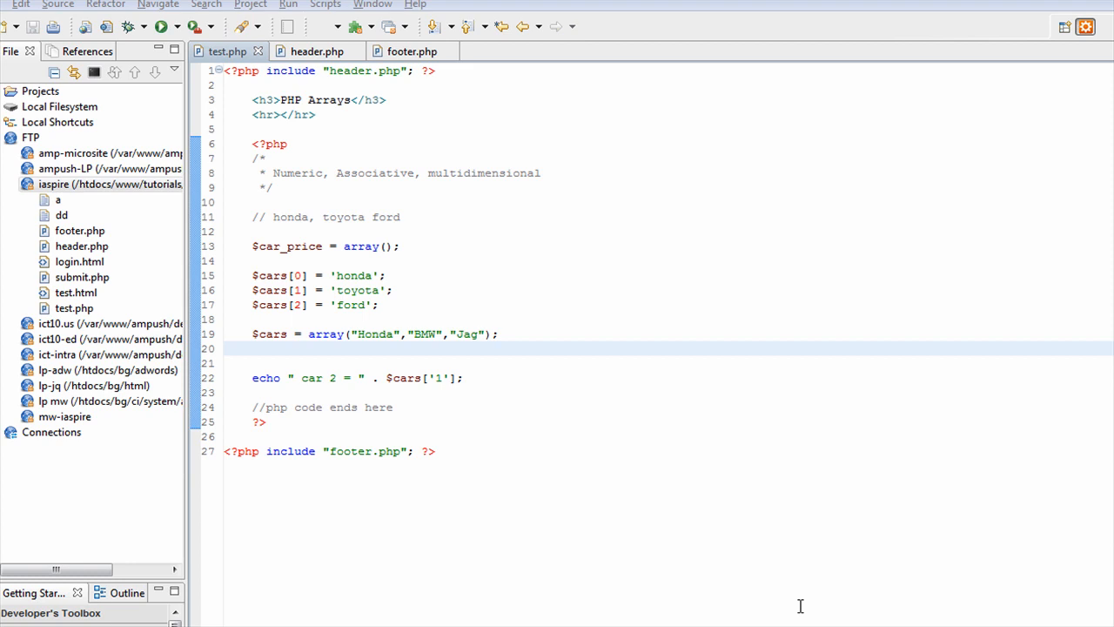
mouse_move(493, 445)
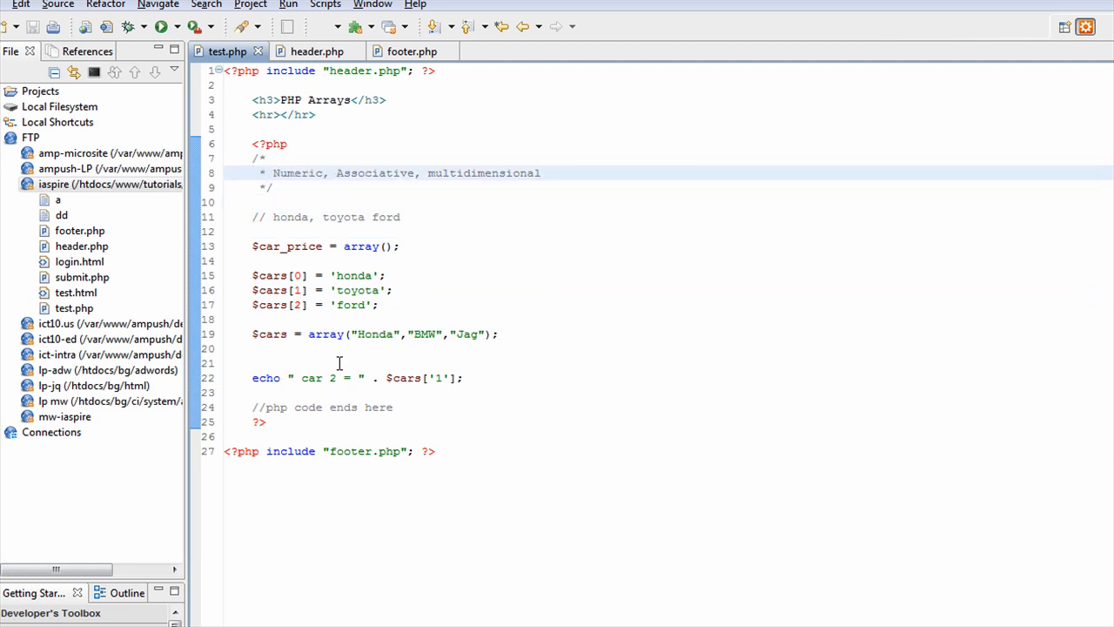
Step: On the empty line after the Jag array, start $cars = array( with a "honda" key
left_click(365, 173)
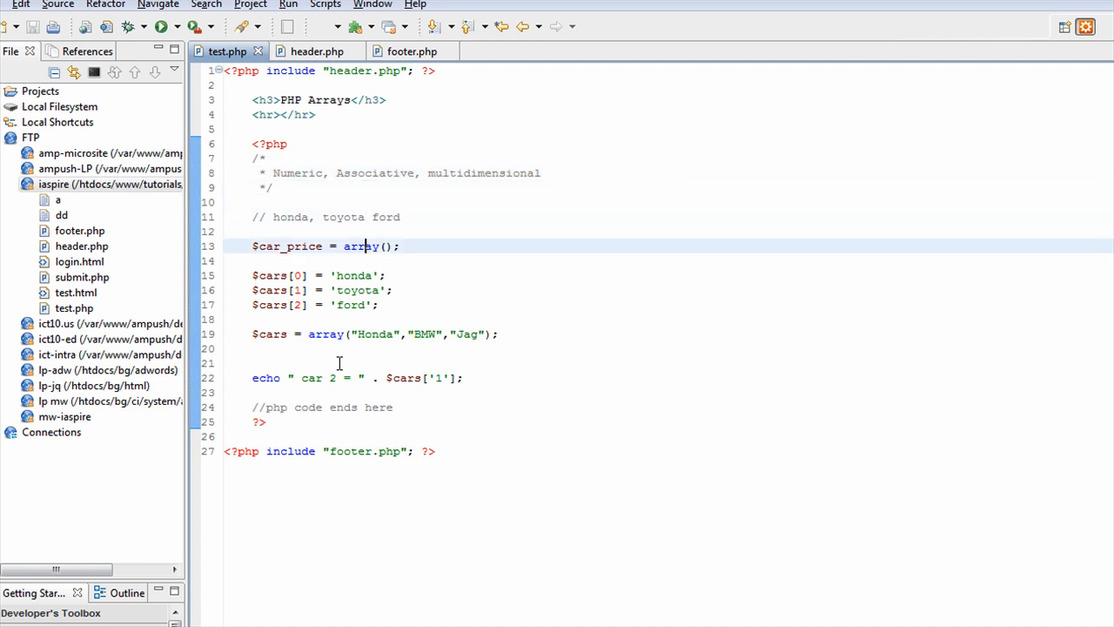
left_click(364, 275)
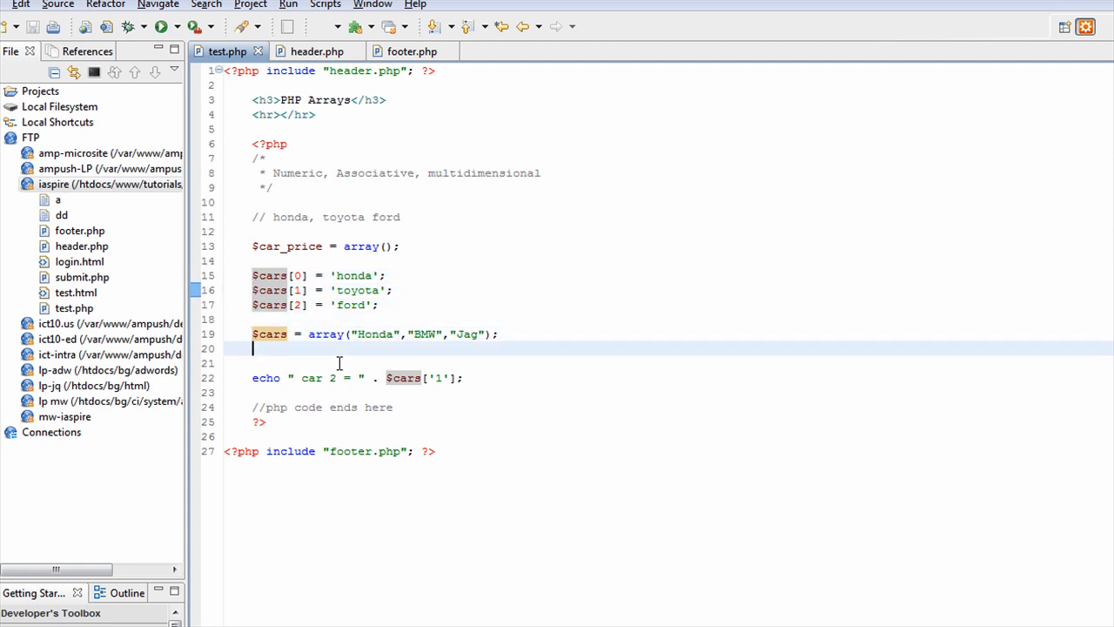
type("$c")
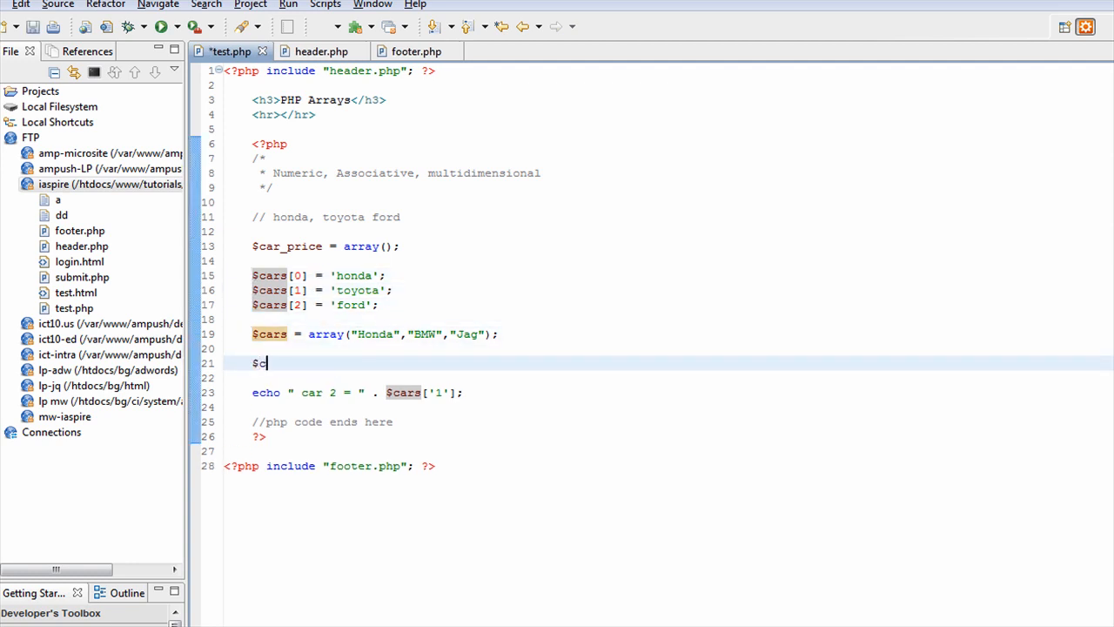
type("ar")
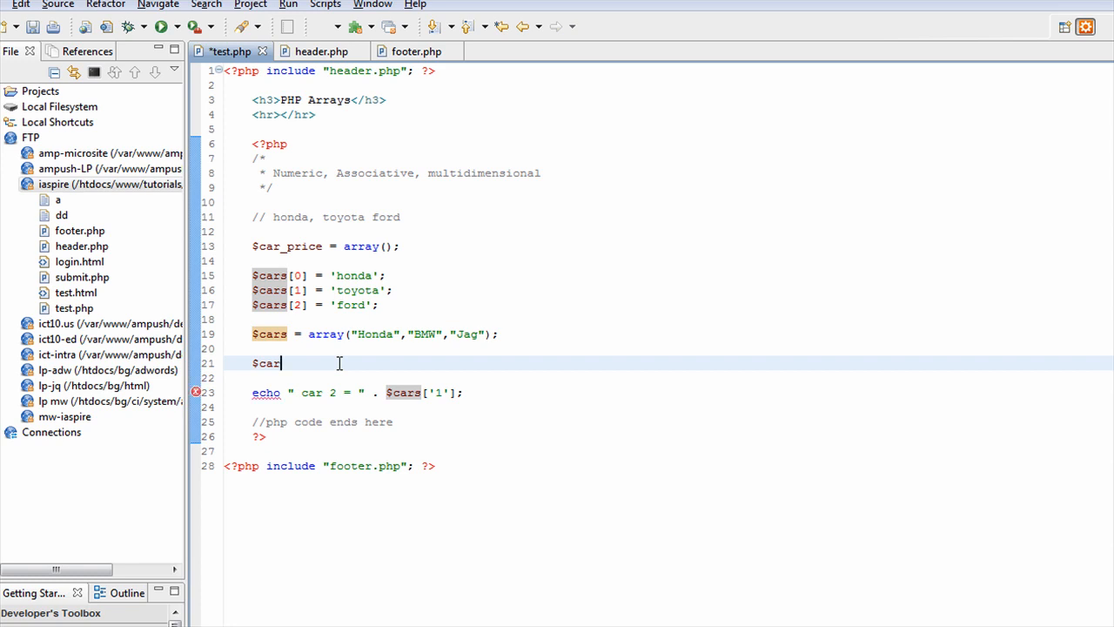
type("s")
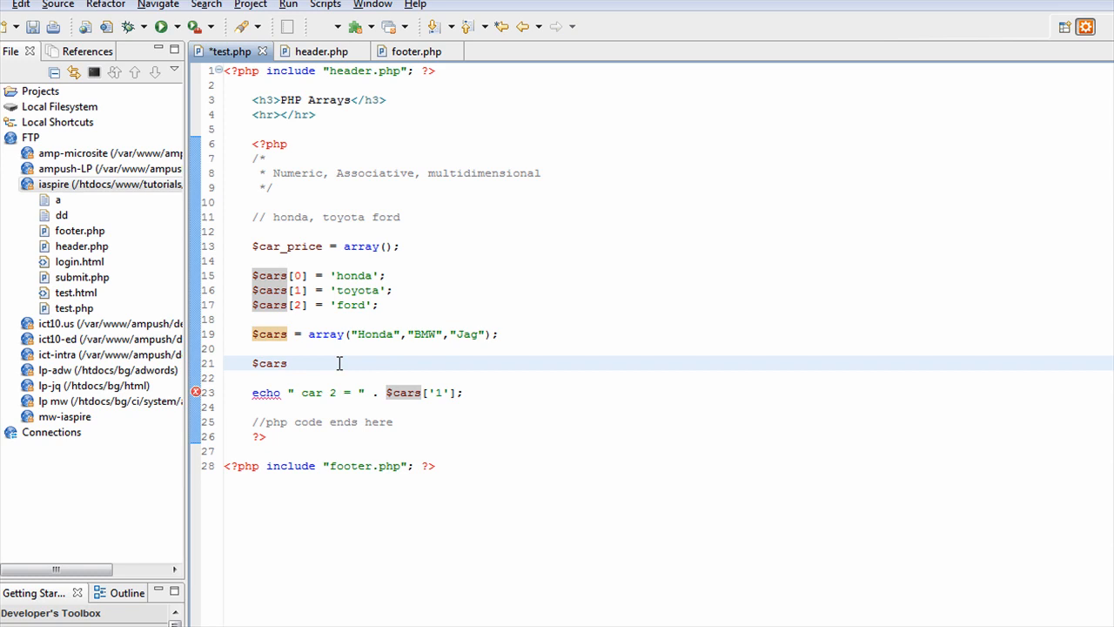
type("= arr")
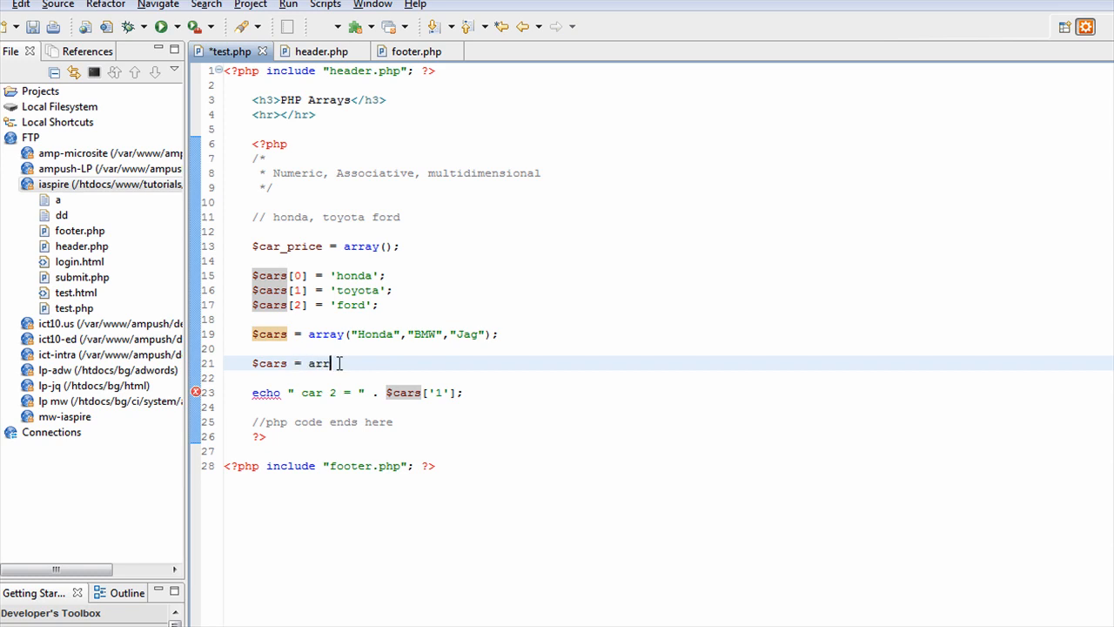
type("ay")
left_click(669, 378)
type("(")
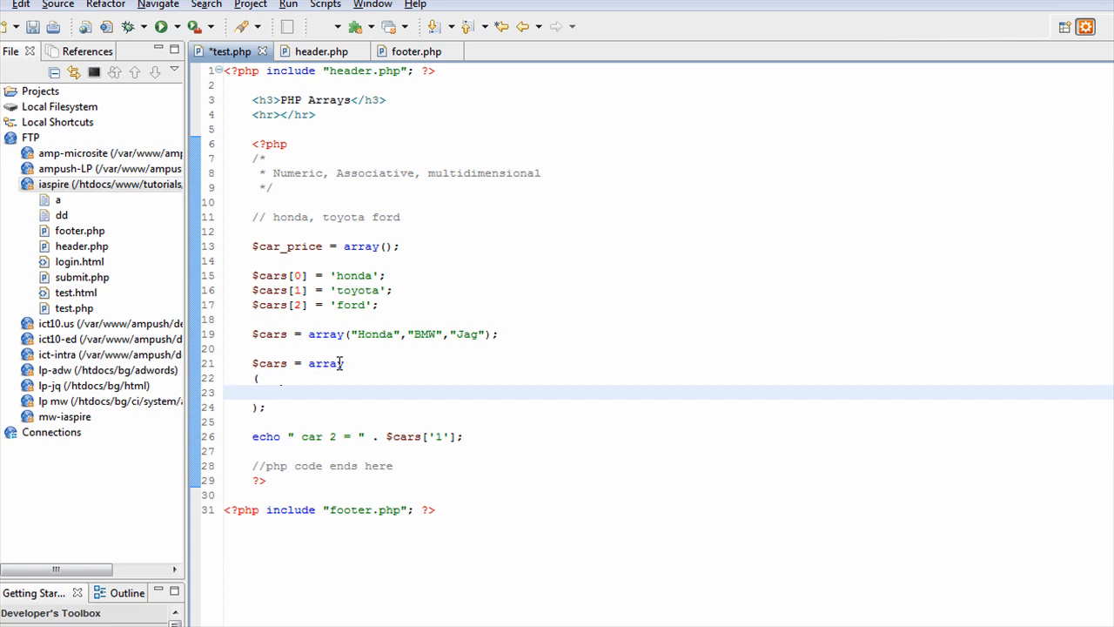
type("\"\"")
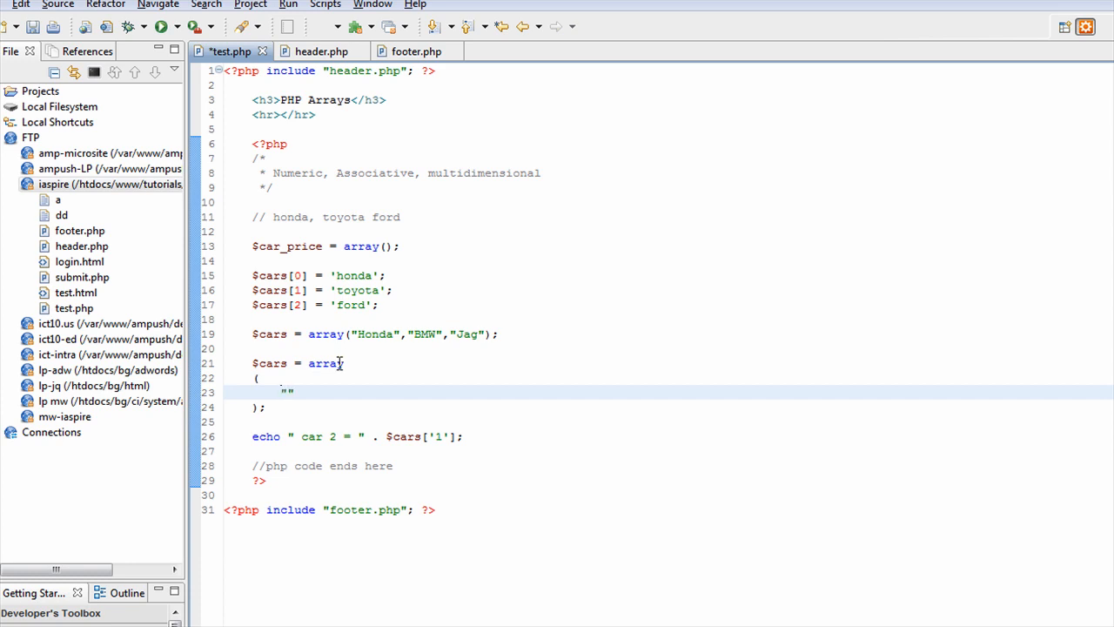
type("honda")
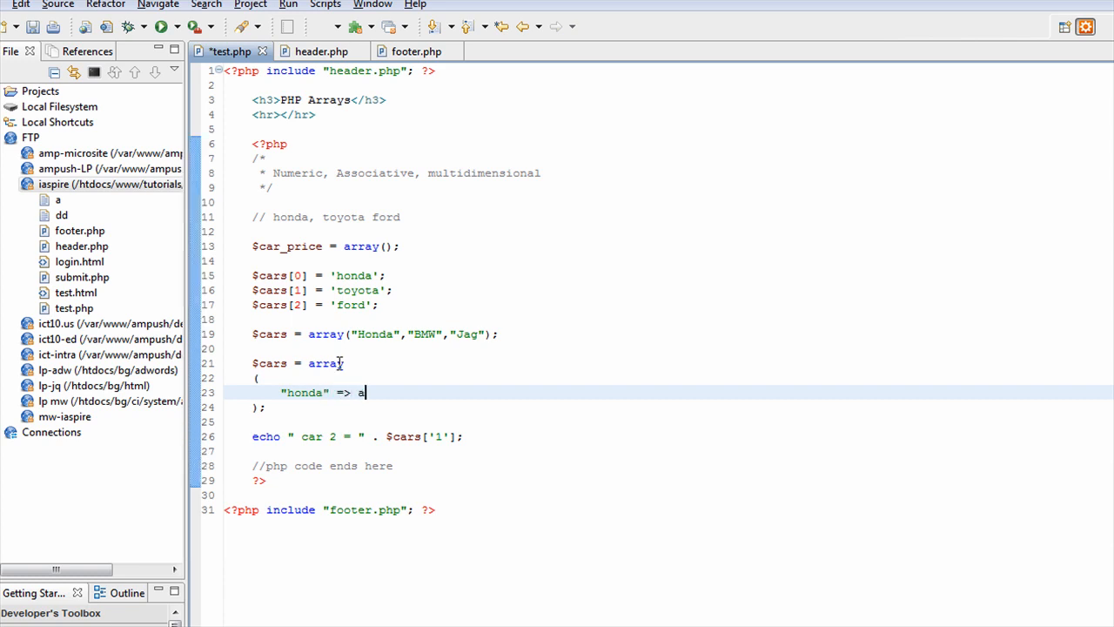
Step: Map honda and a new "toyota" key each to an empty nested array(
type("rray")
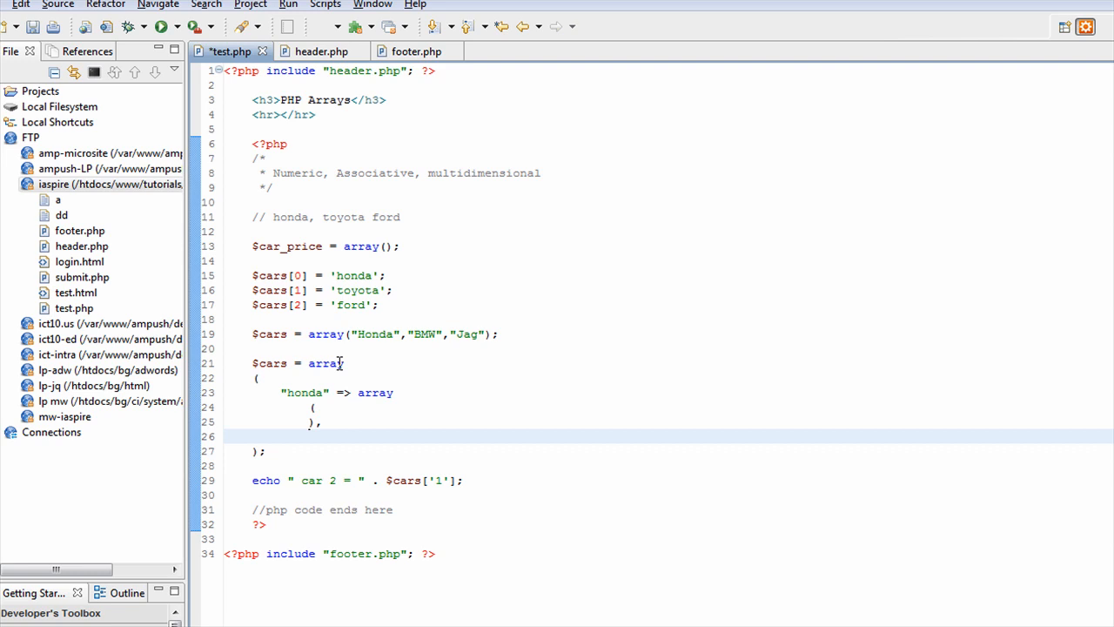
type("\"to")
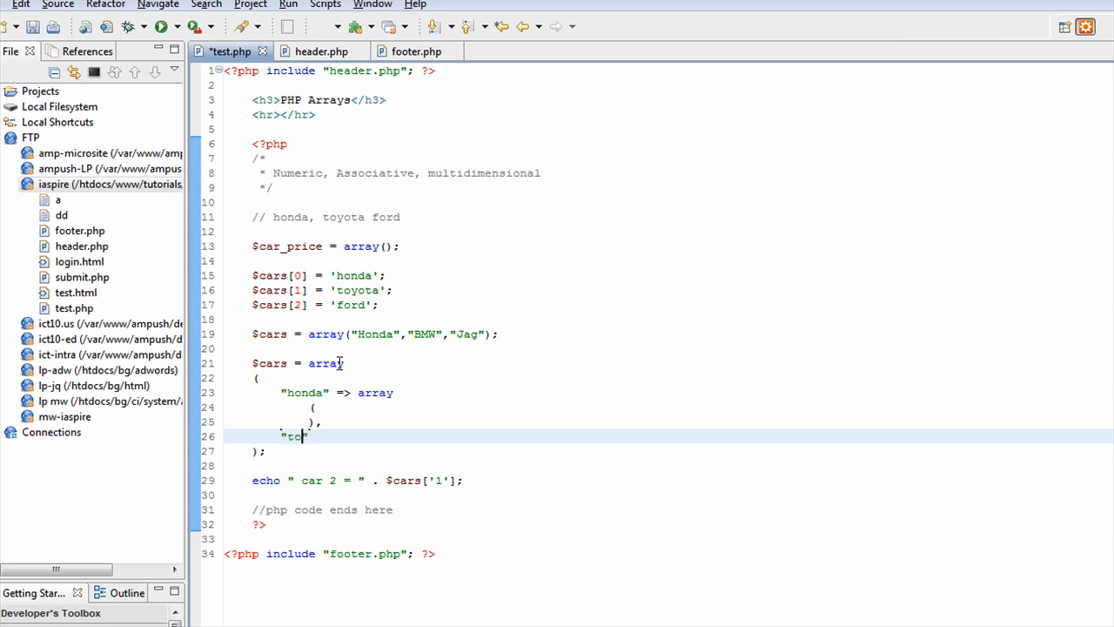
type("yota")
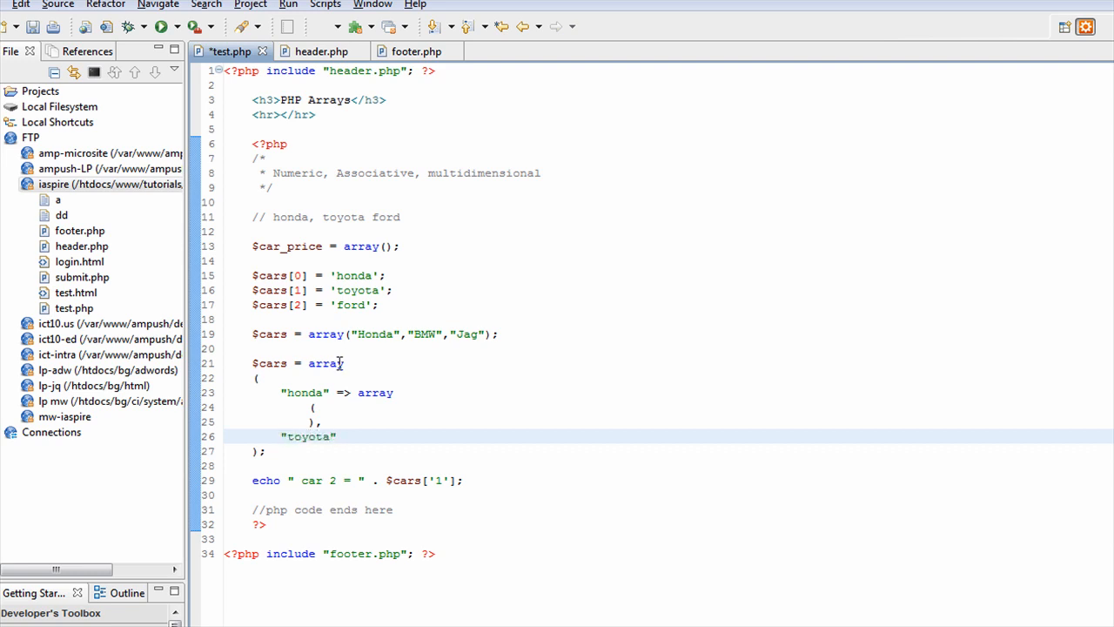
type("=> arr")
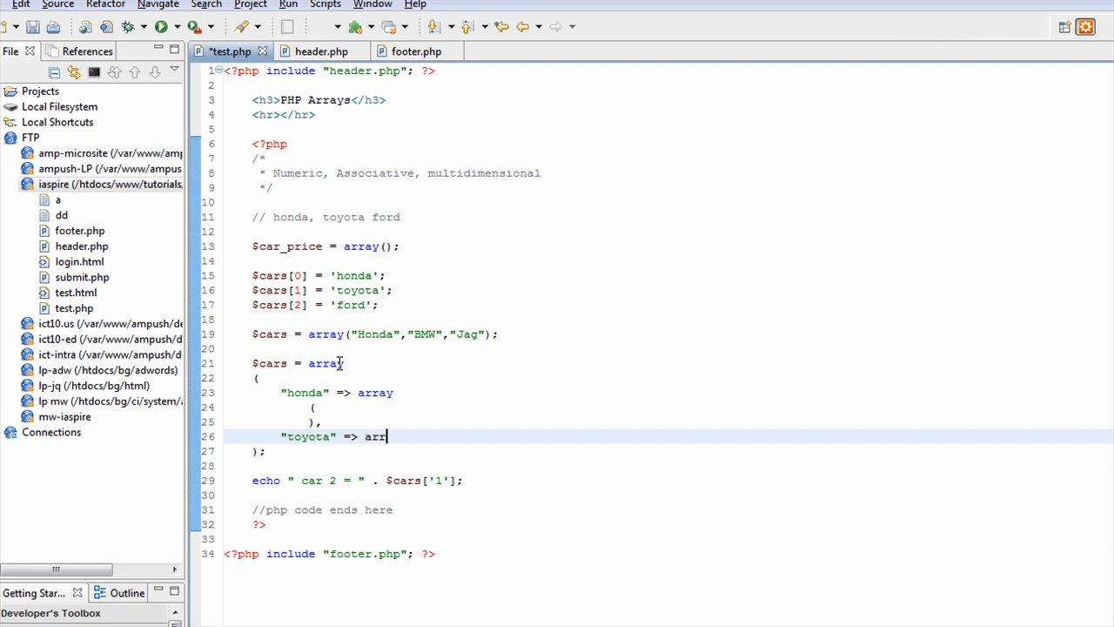
type("ay (")
type("),")
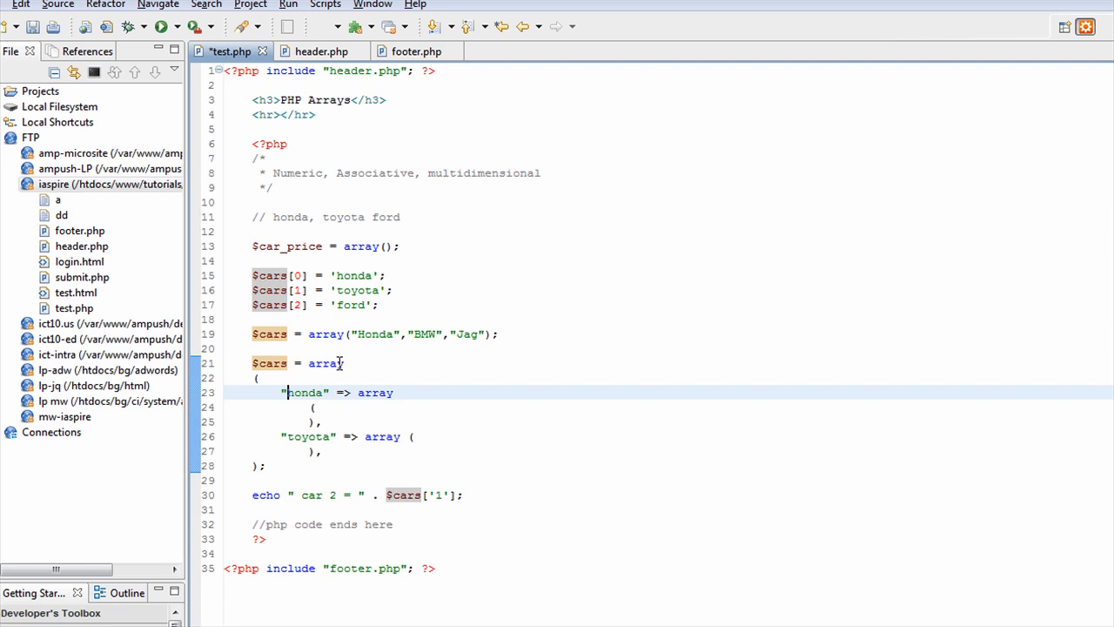
Step: Enter 100, "white" and "David" as the honda nested array's values
double_click(304, 392)
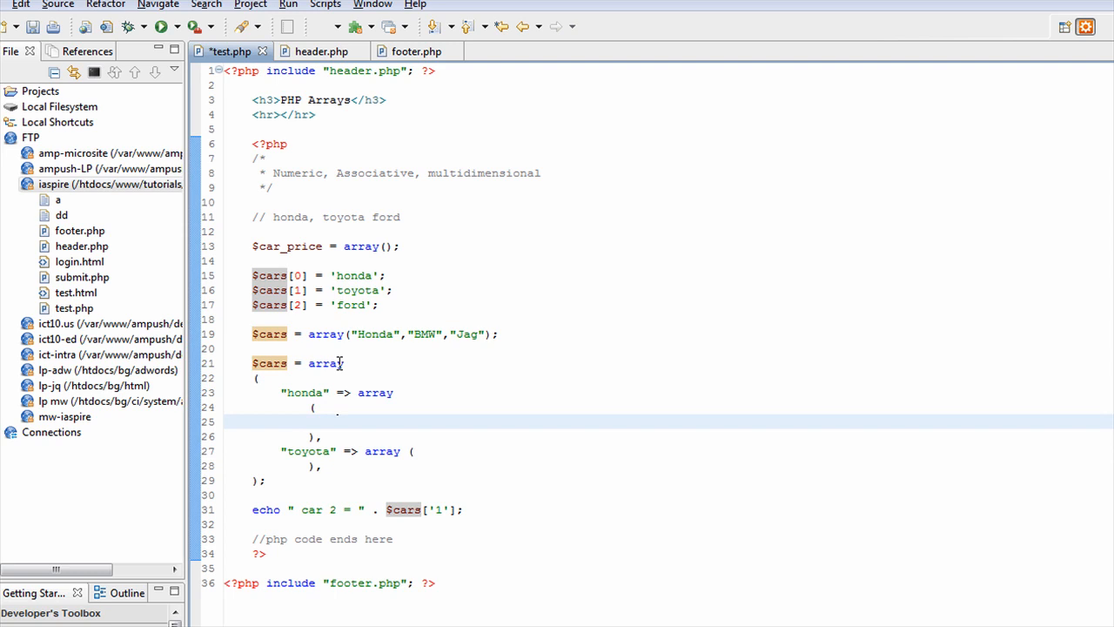
type("100")
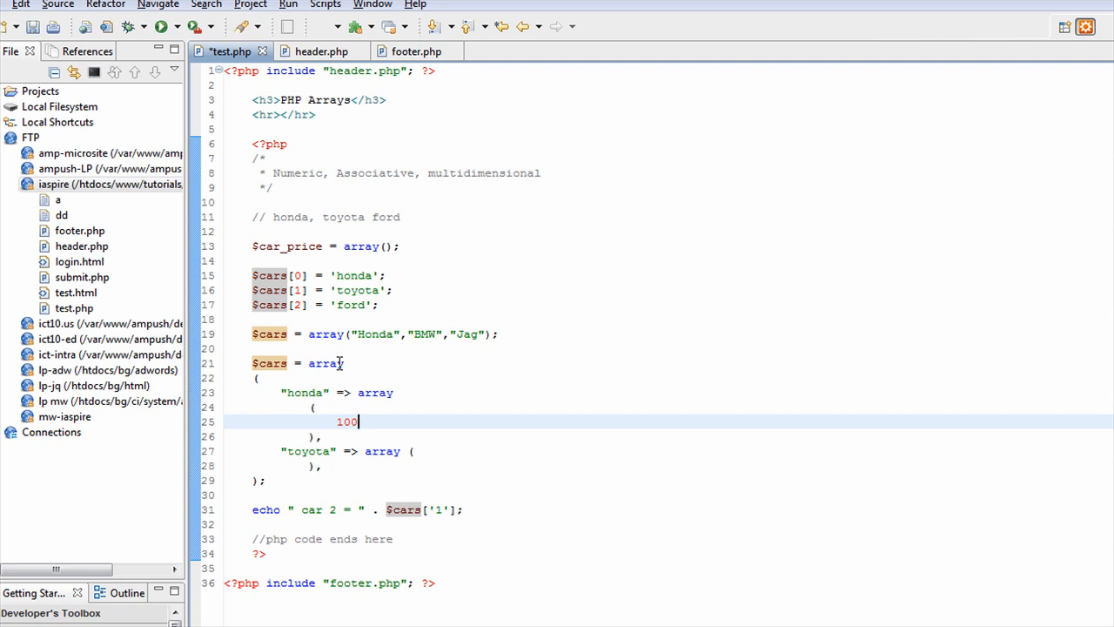
key("Return")
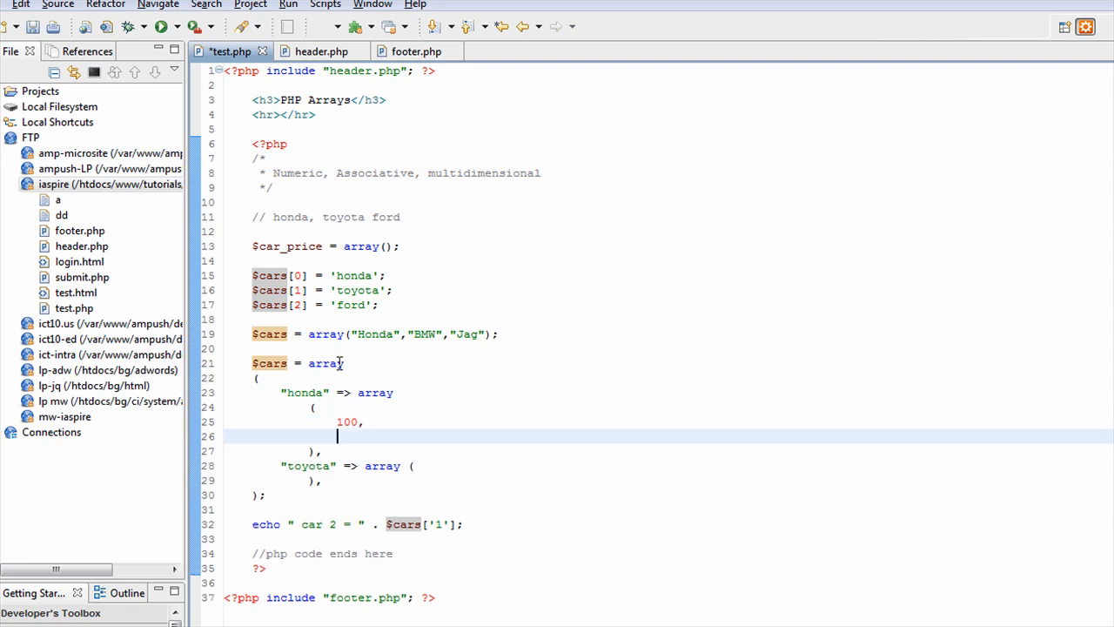
type("\"white\",")
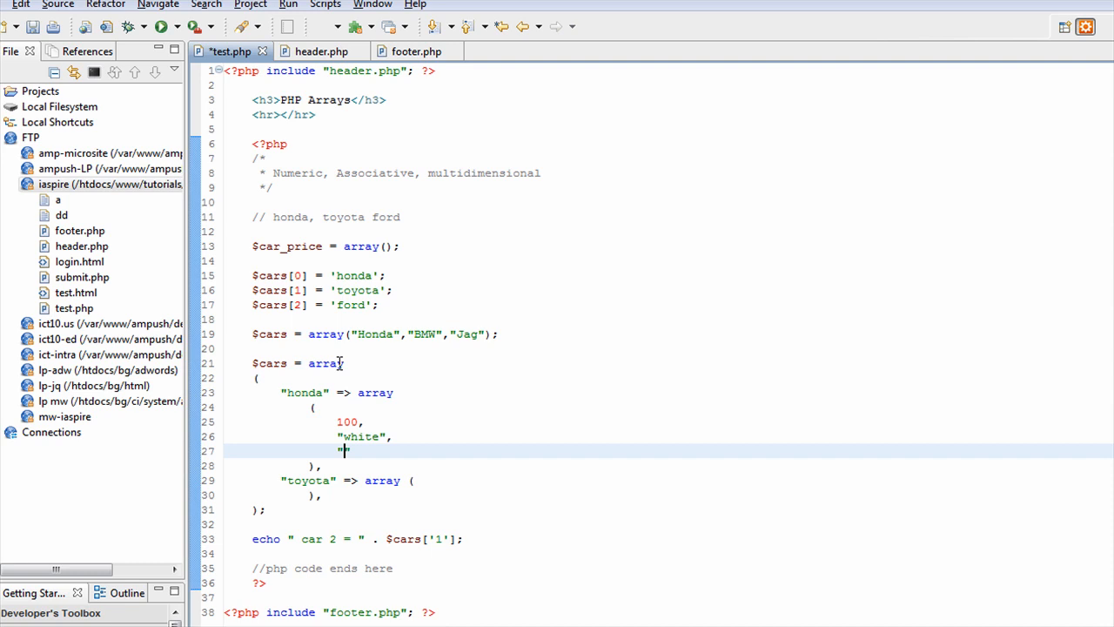
type("Da")
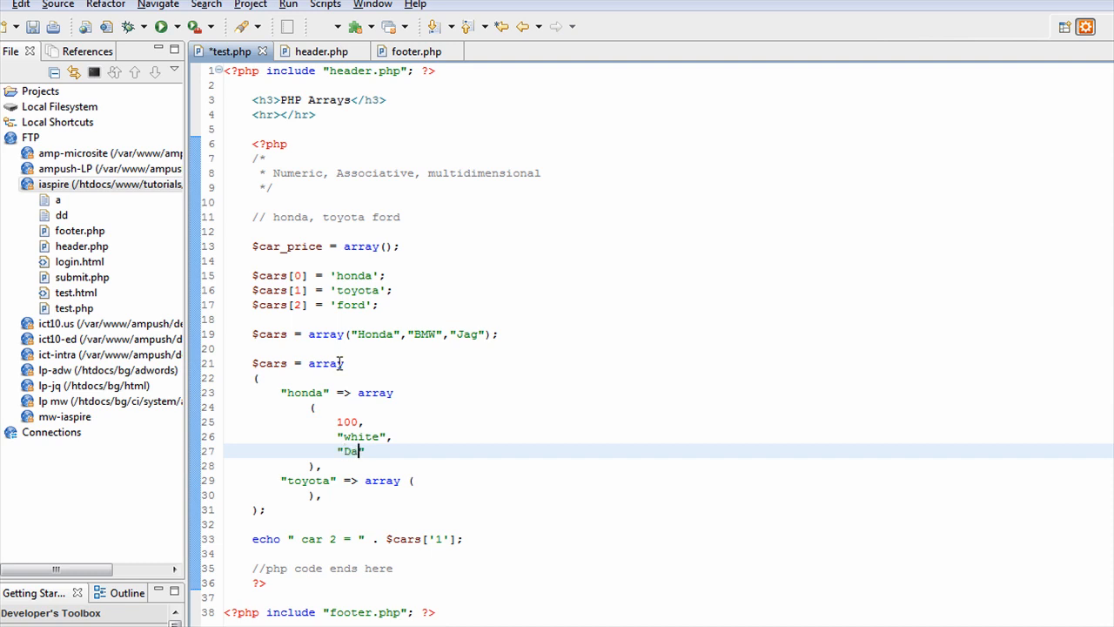
type("vid\"")
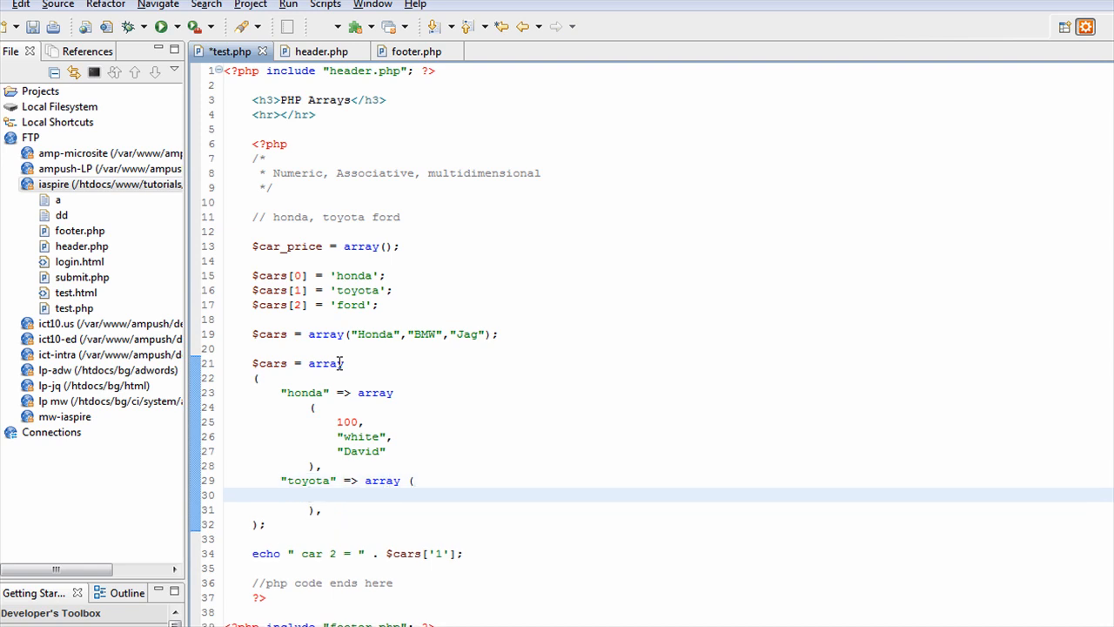
Step: Fill the toyota nested array with 140, "black" and "John"
left_click(337, 495)
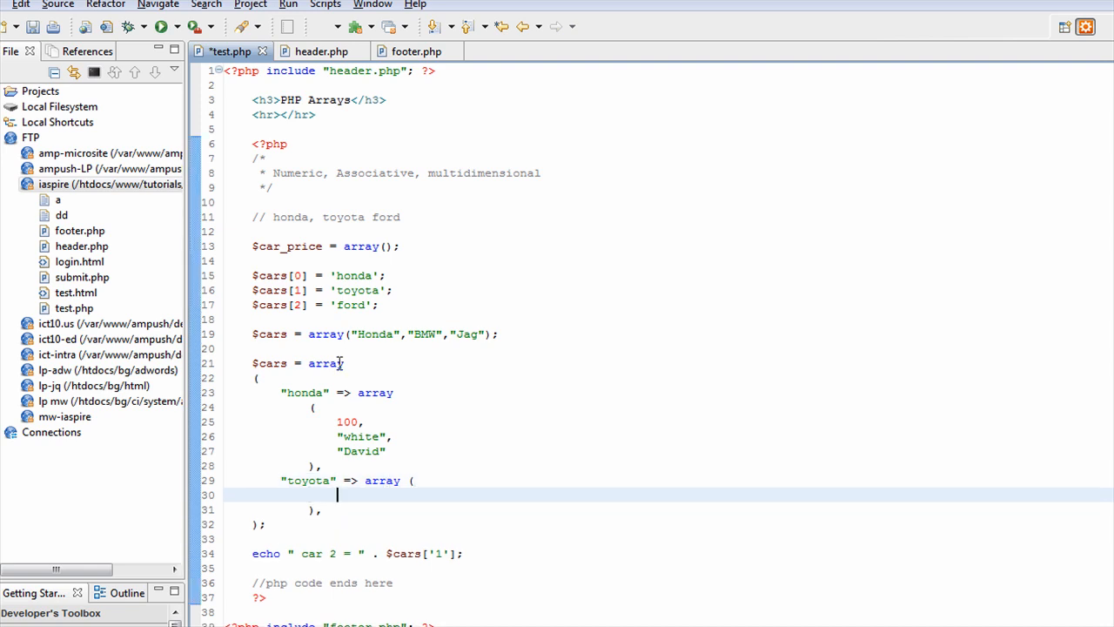
type("14")
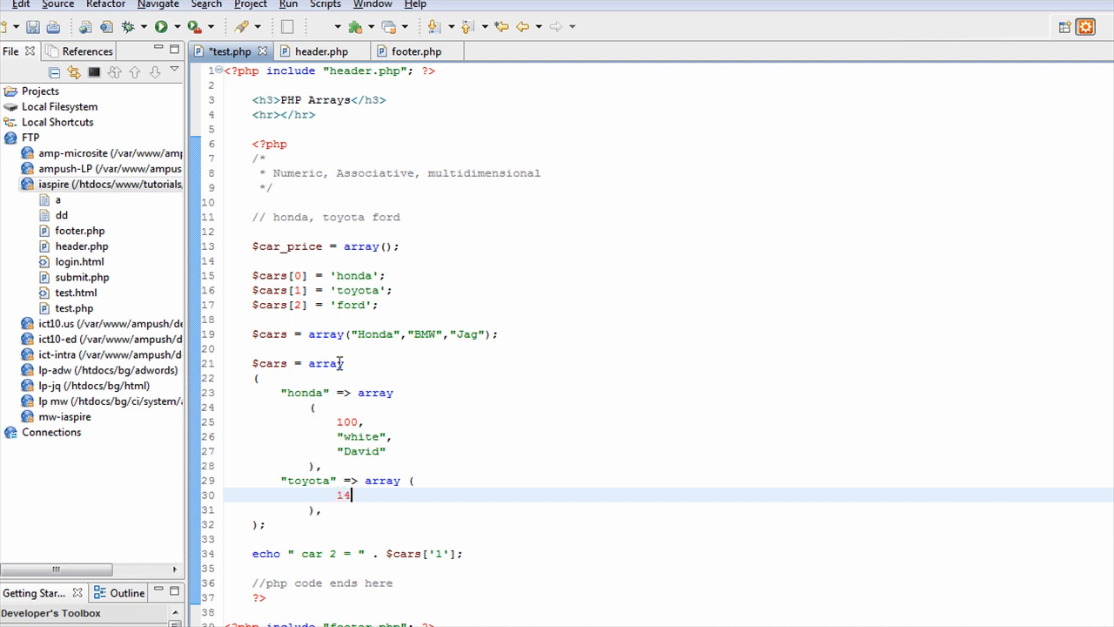
type("0,")
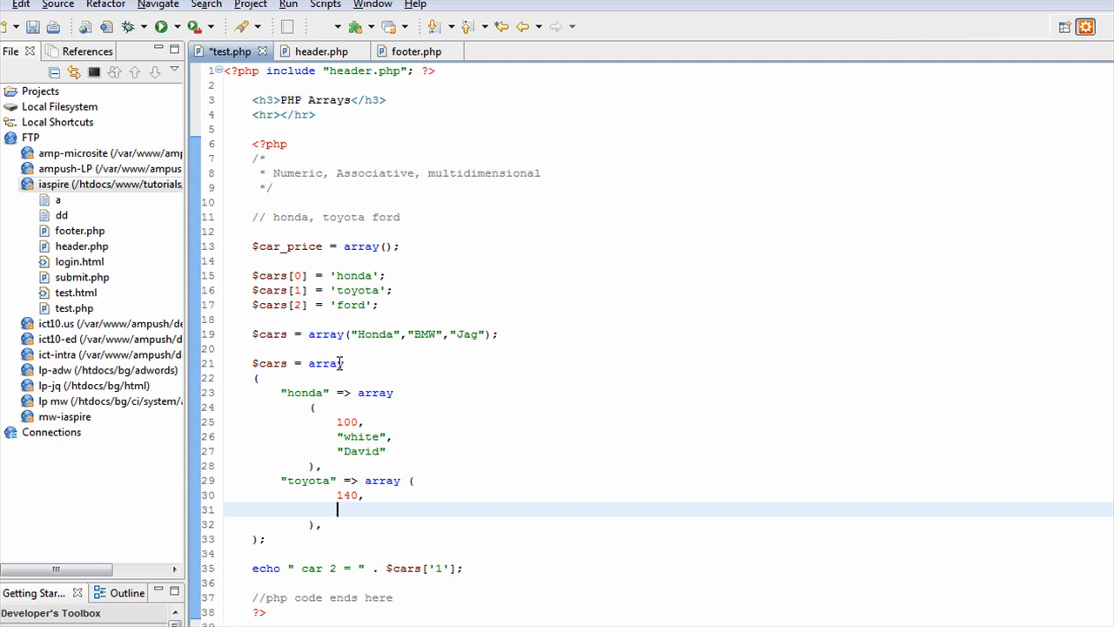
type("\"\"")
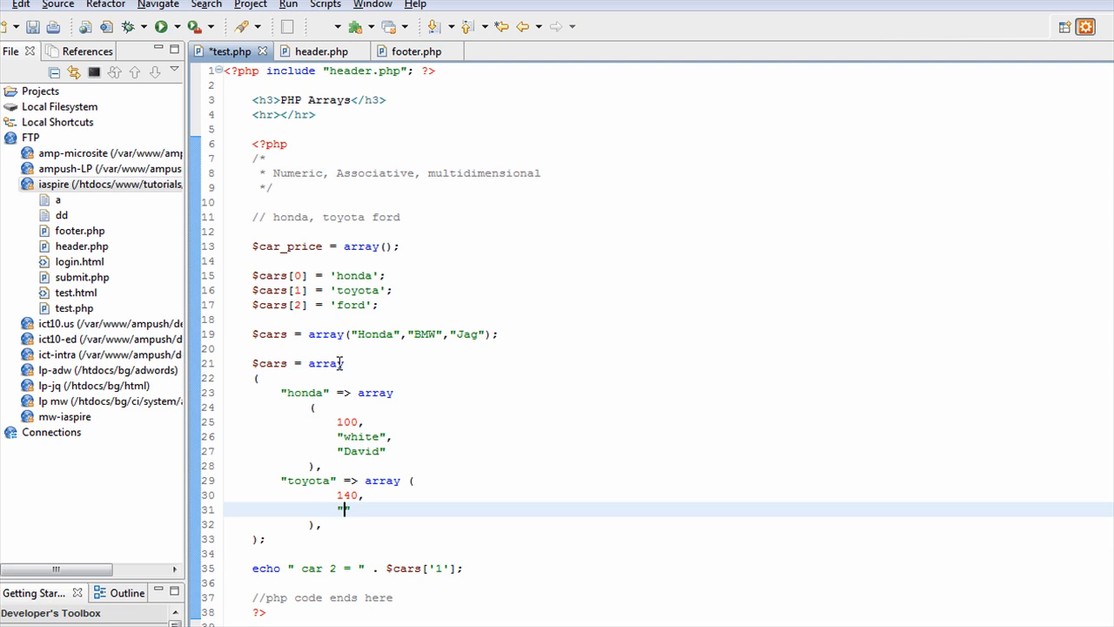
type("\"")
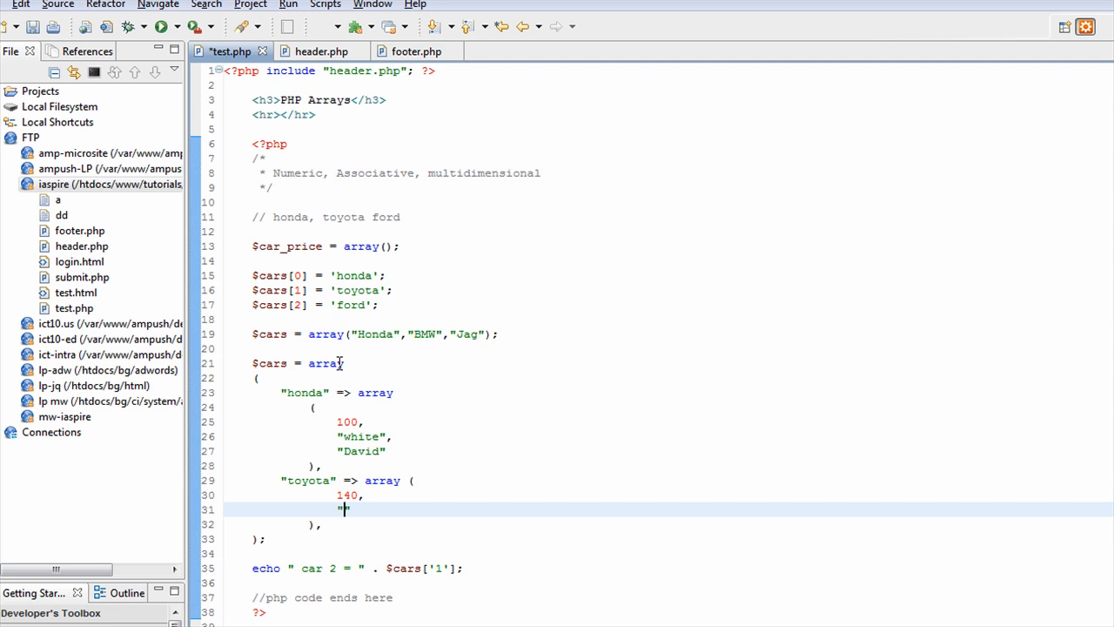
type("\"")
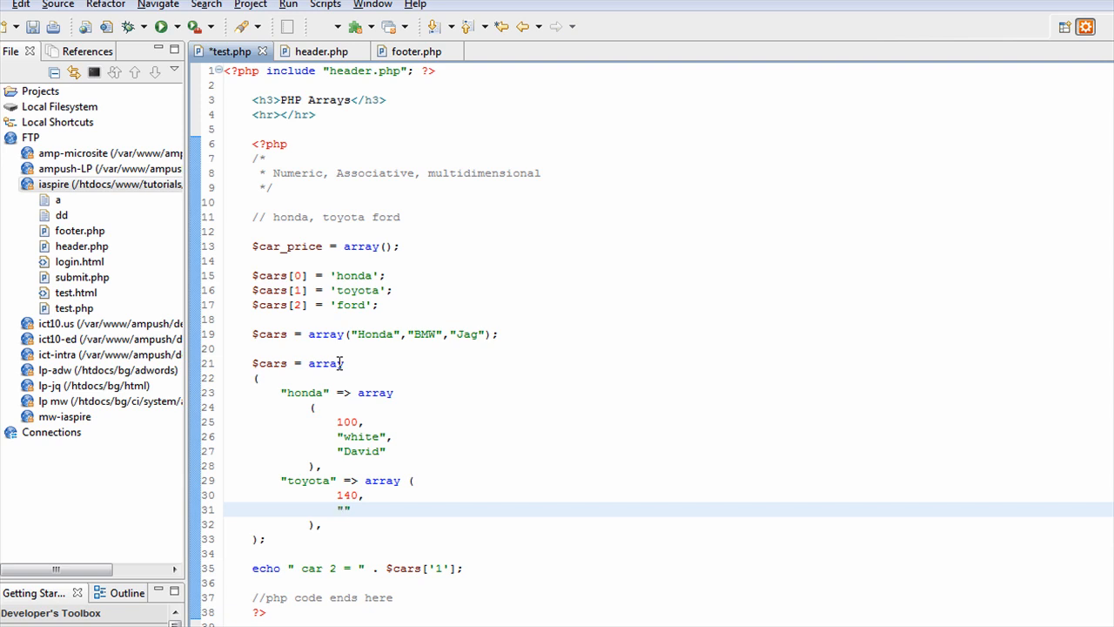
type("black")
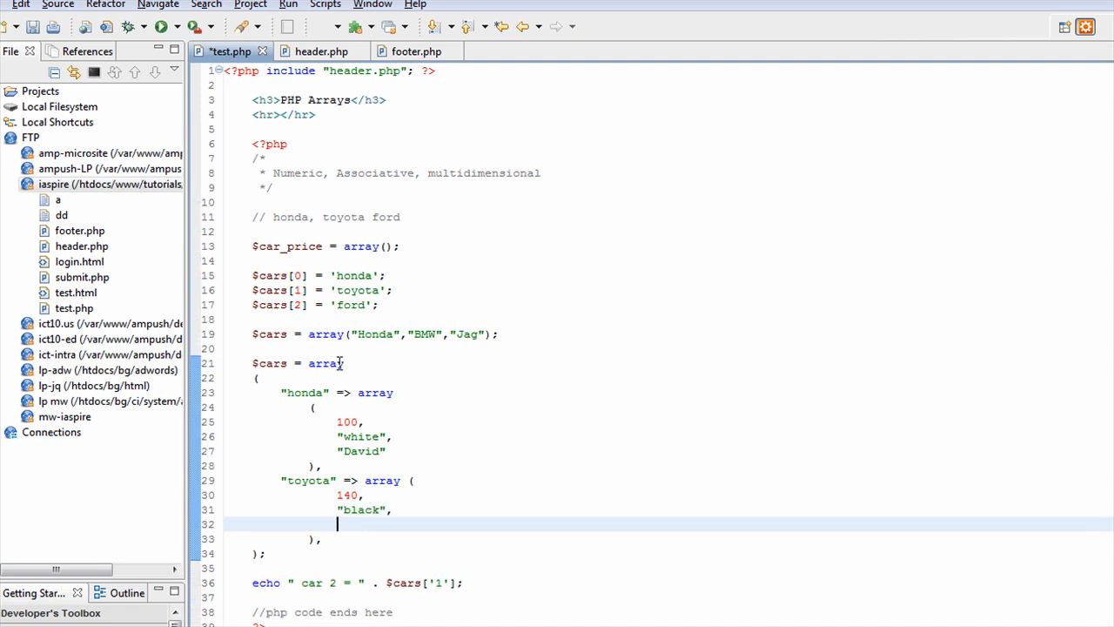
type("\"John\"")
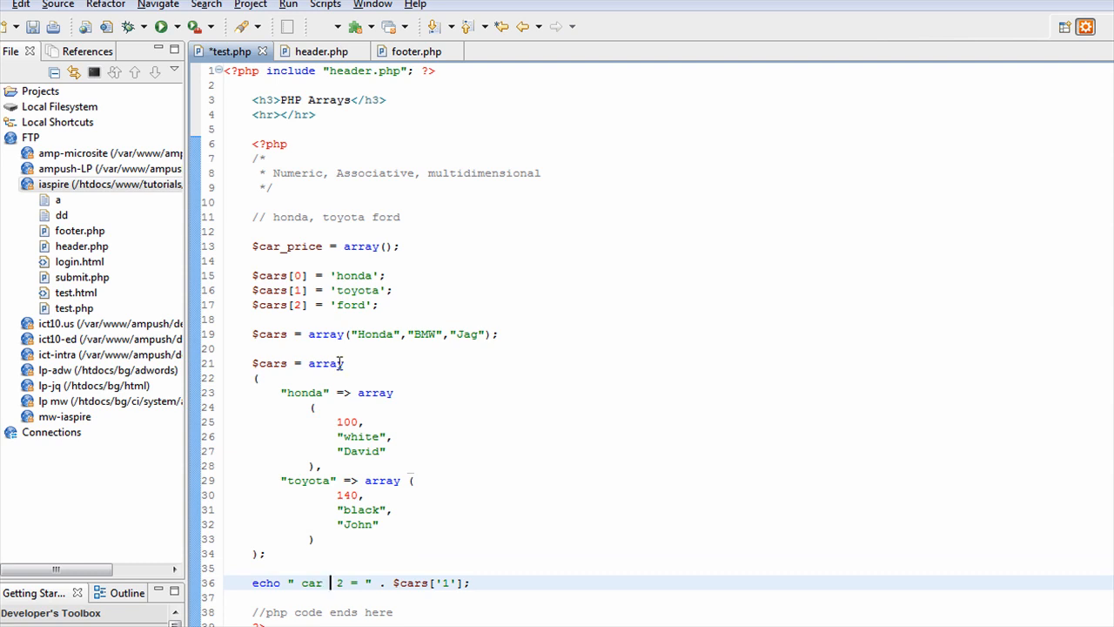
Step: Make the echo print "car honda price = " . $cars['honda'][0], and change the honda price to 190
type("honda pro")
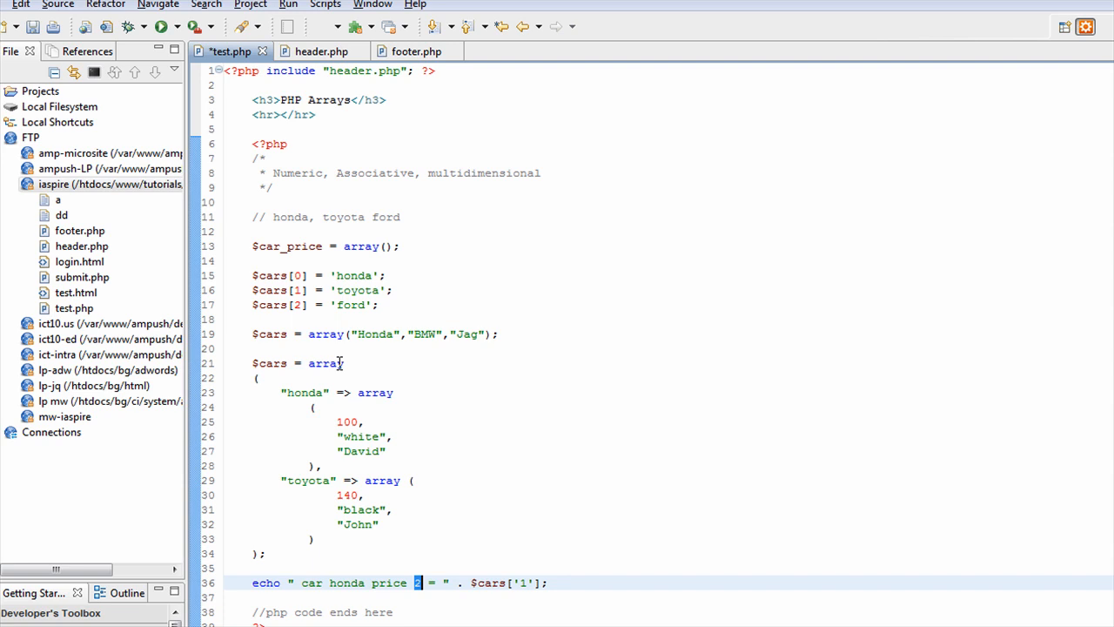
key("Backspace")
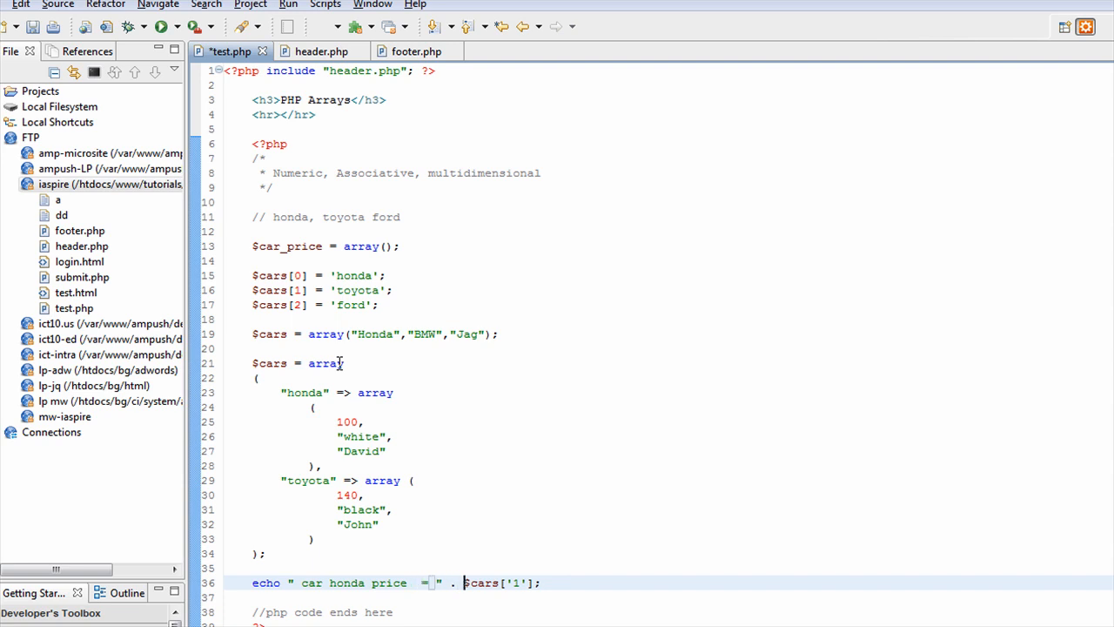
left_click(527, 583)
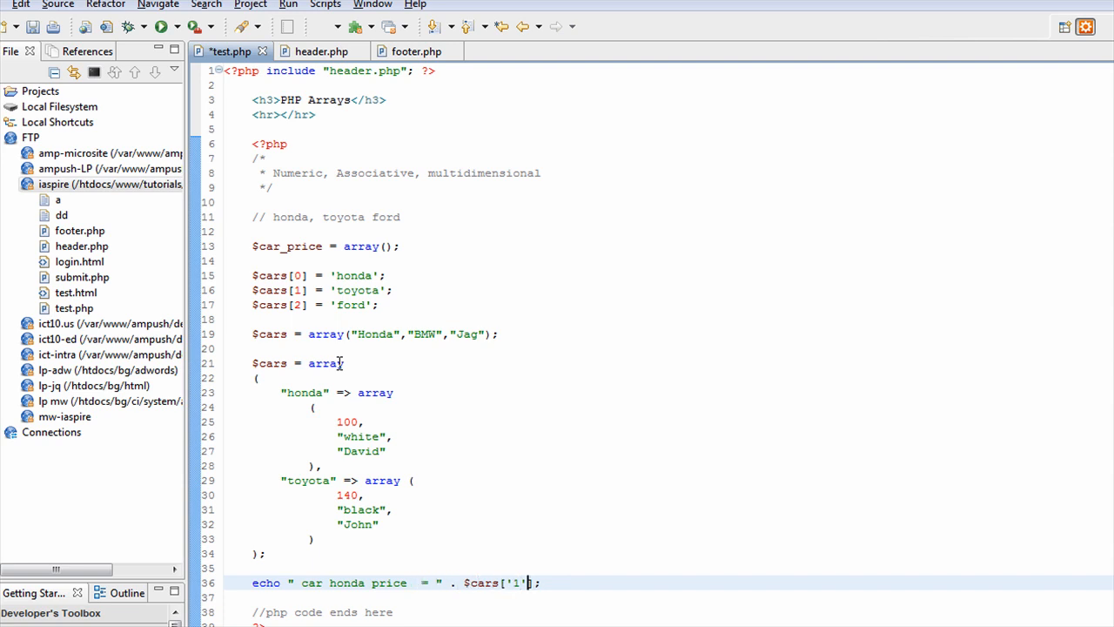
type("h")
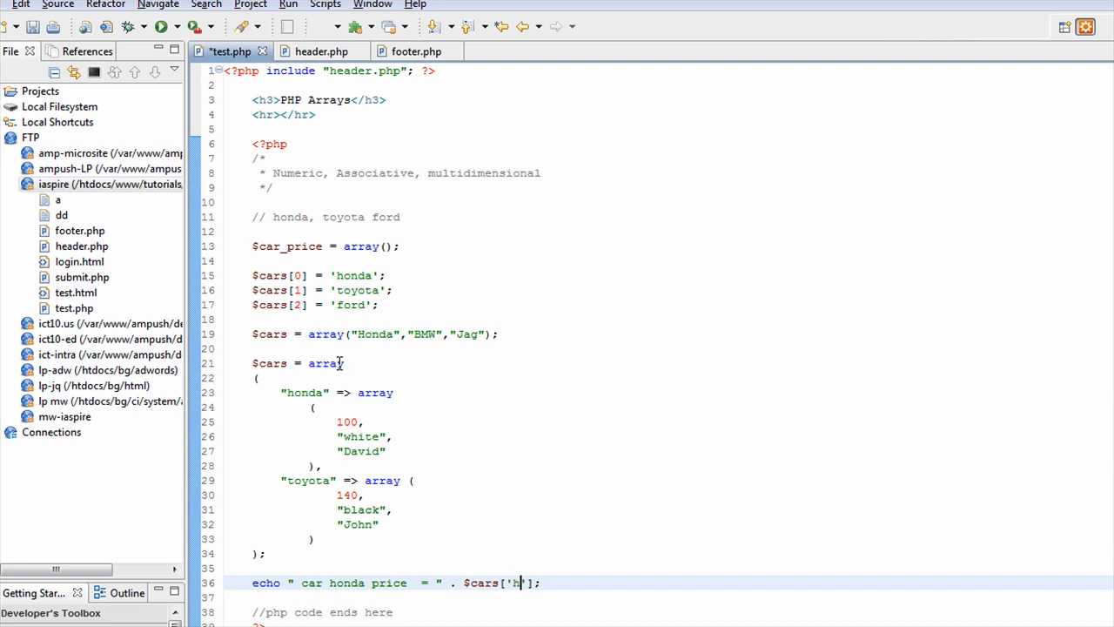
type("onda'] [")
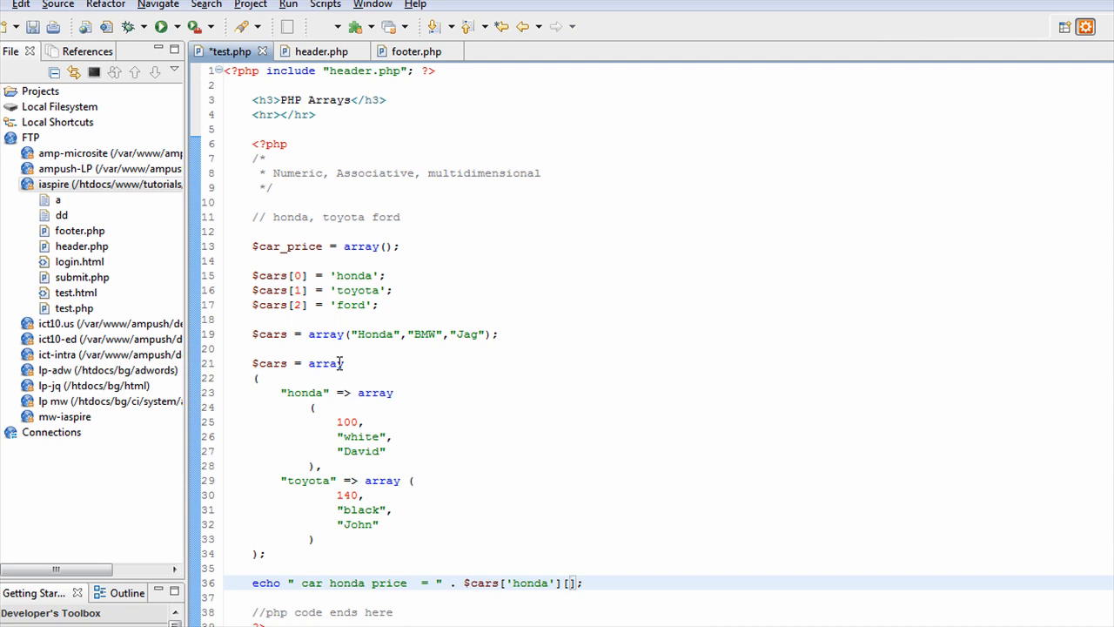
type("0")
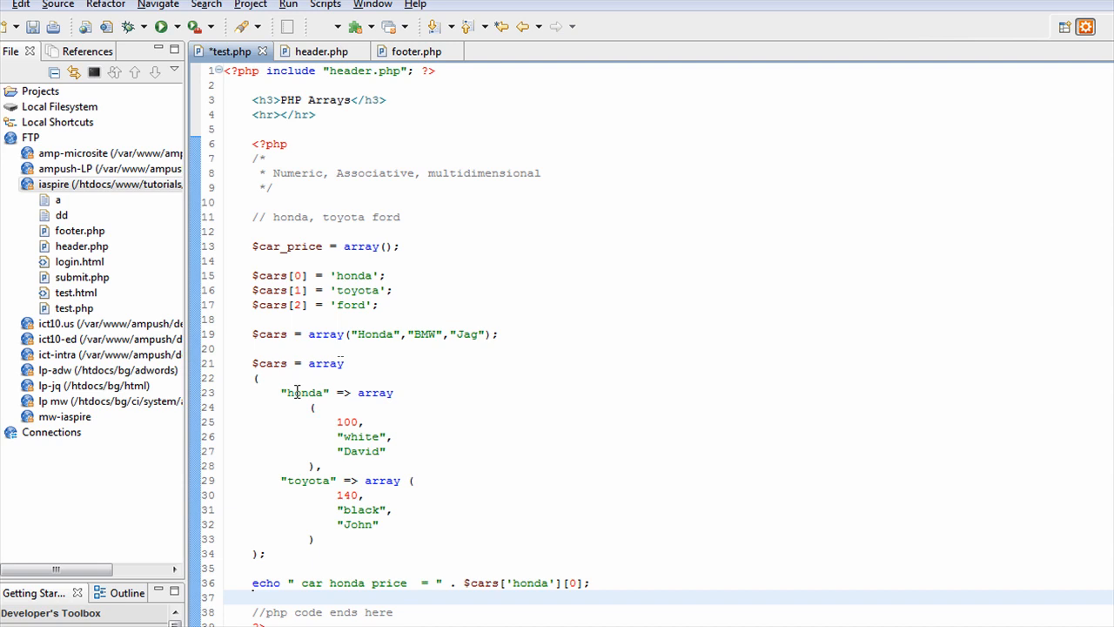
double_click(304, 392)
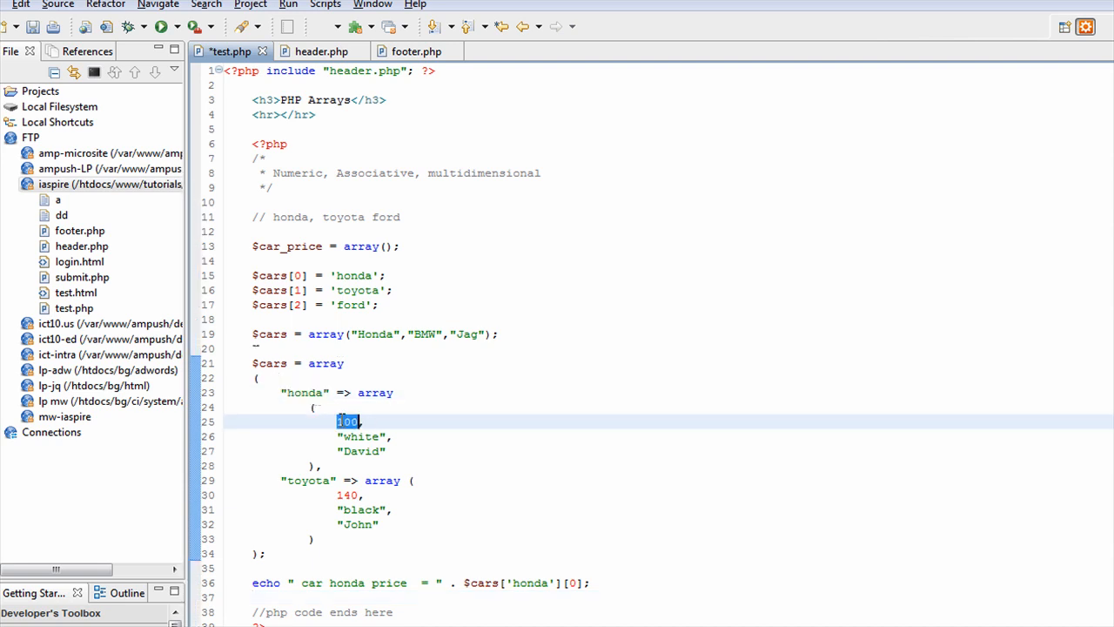
type("190")
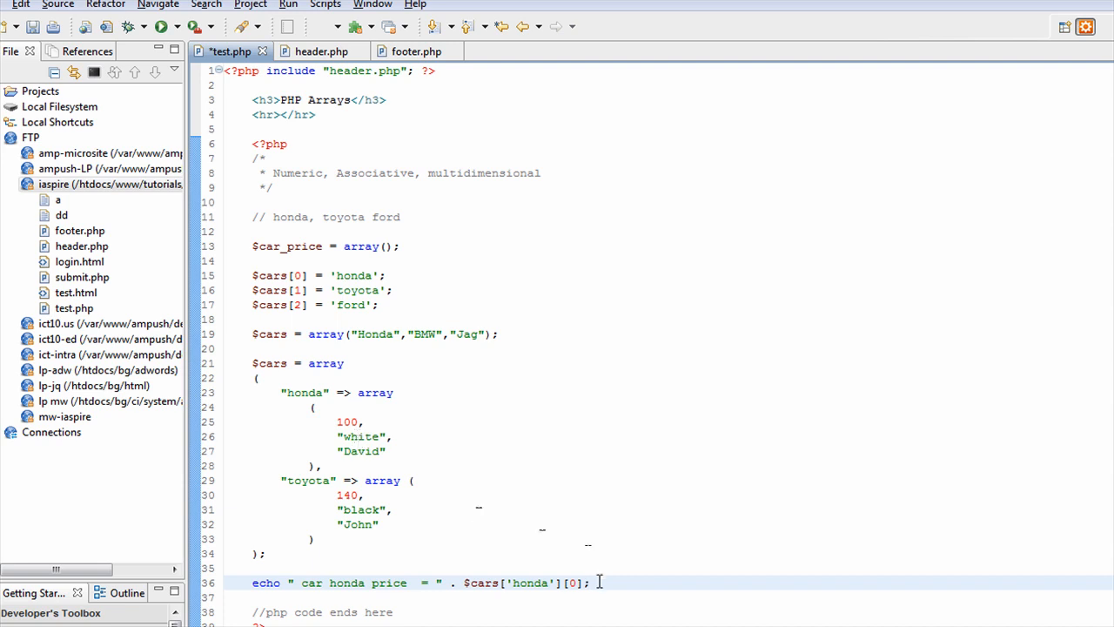
Step: Duplicate the echo line, relabel it toyota and change the array index to 1
triple_click(418, 582)
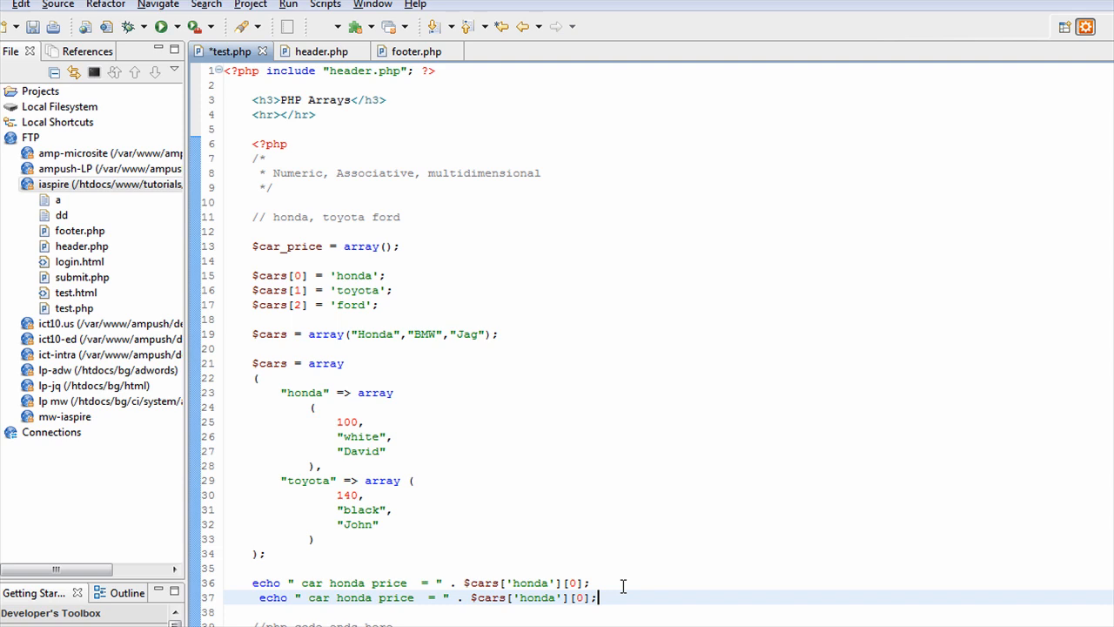
double_click(353, 598)
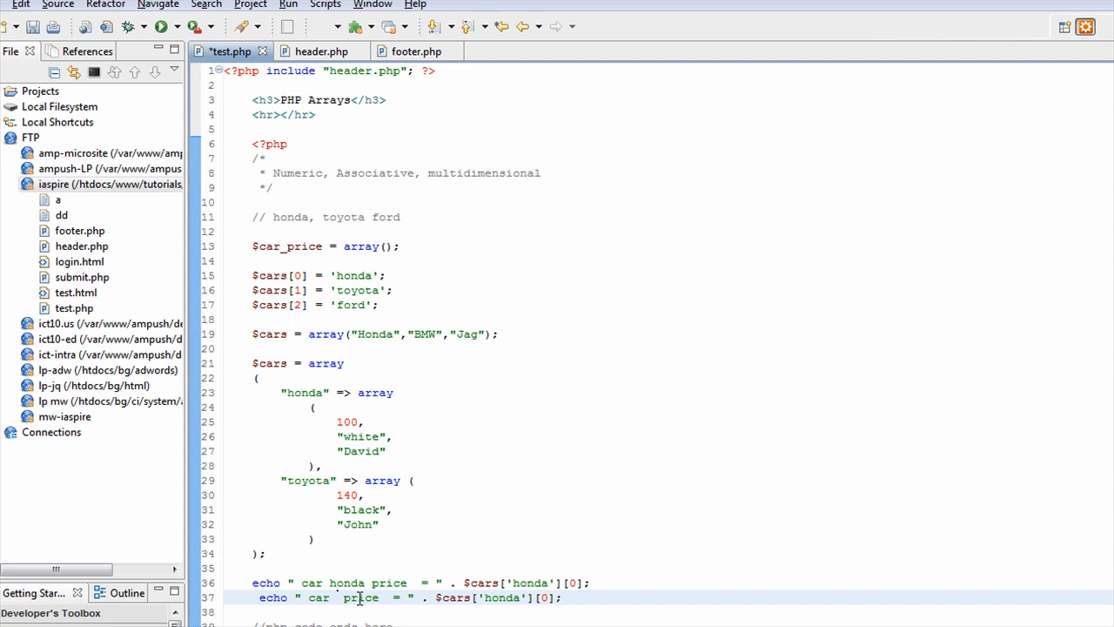
type("toyota")
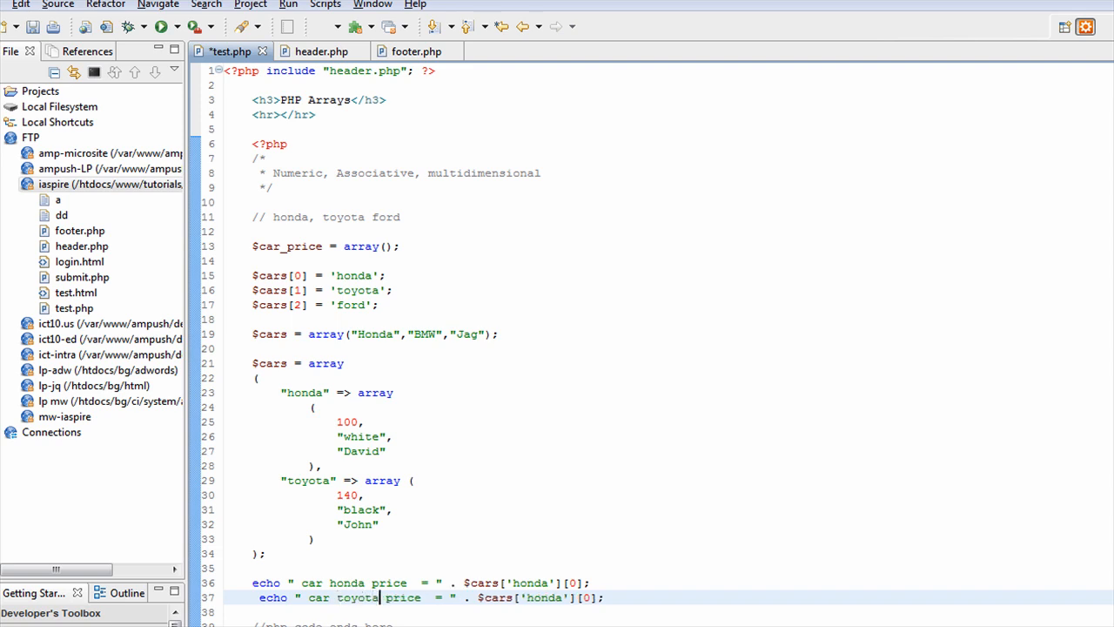
double_click(544, 597)
type("toyot")
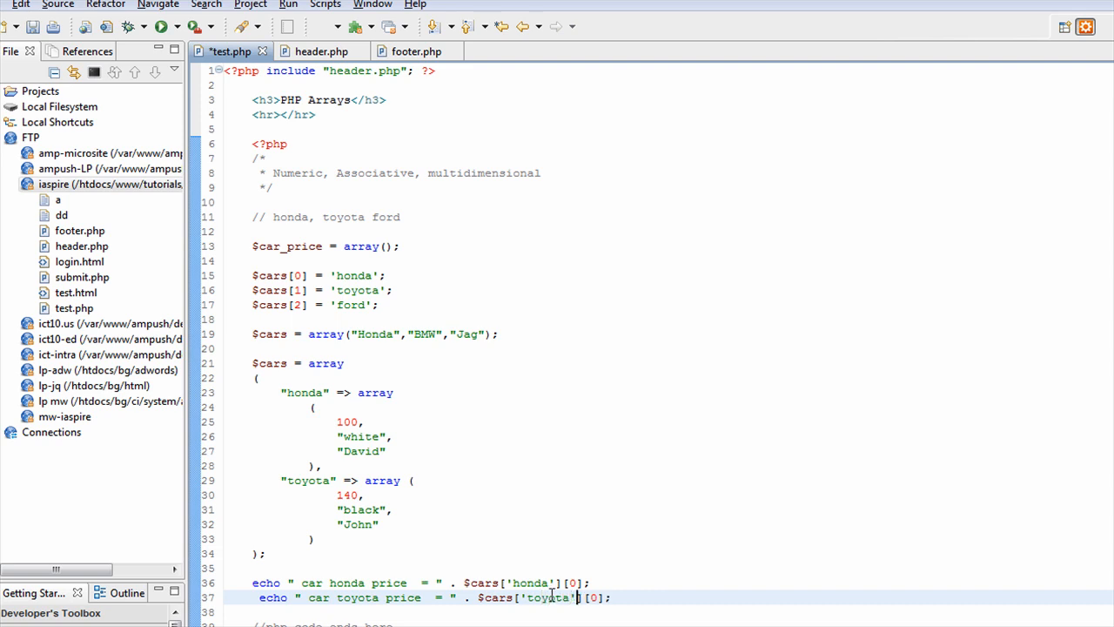
type("1")
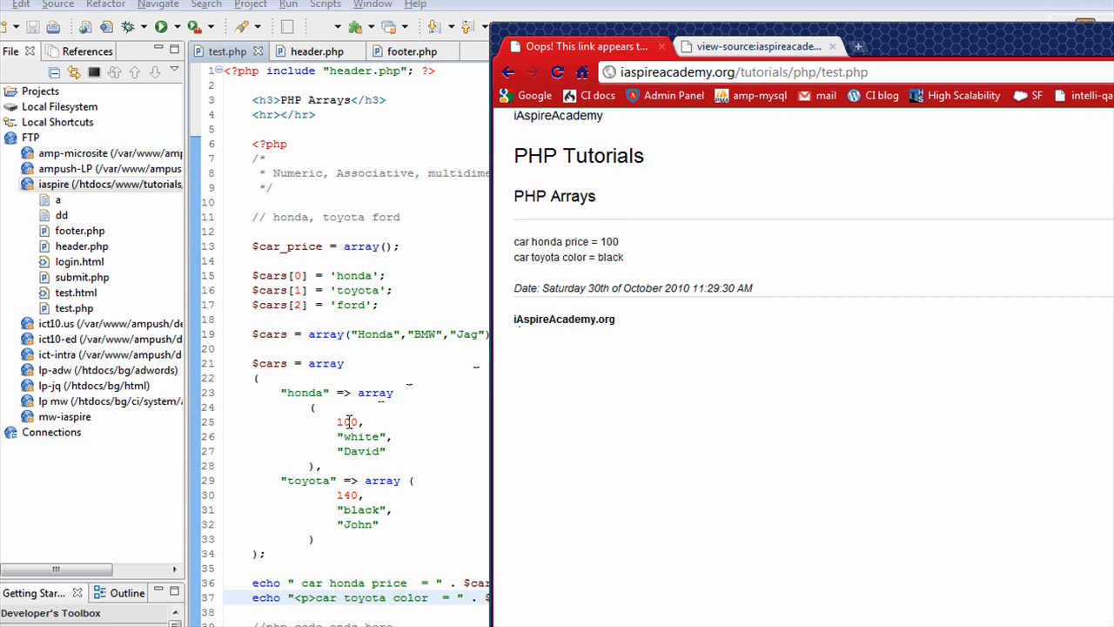
mouse_move(675, 323)
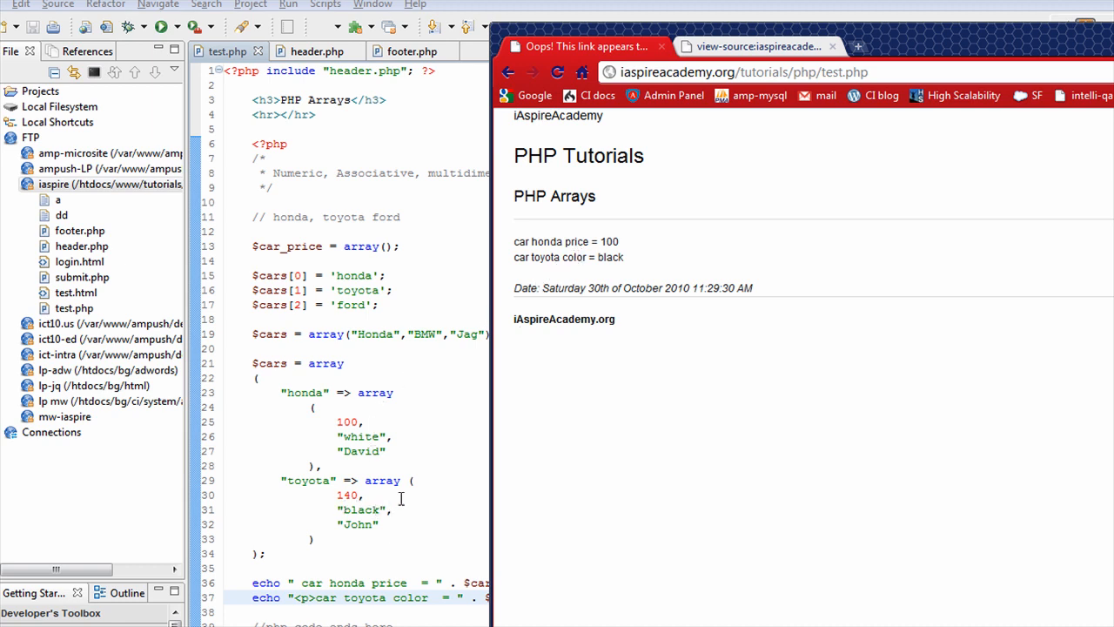
mouse_move(416, 481)
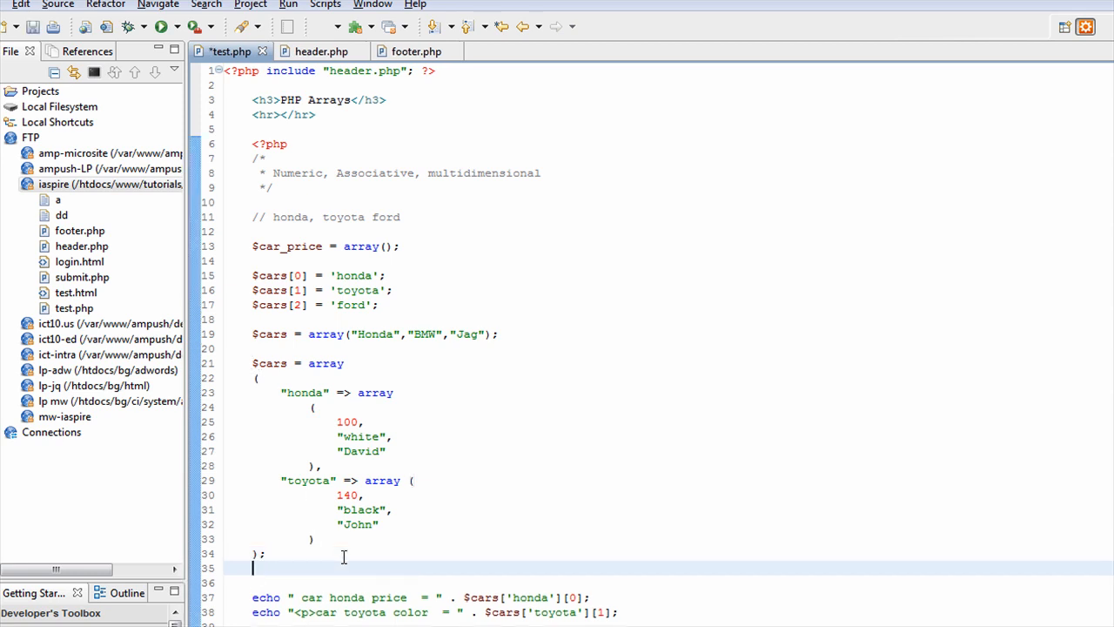
Step: Type print_r() above the echo lines and select $cars to pass into it
type("/")
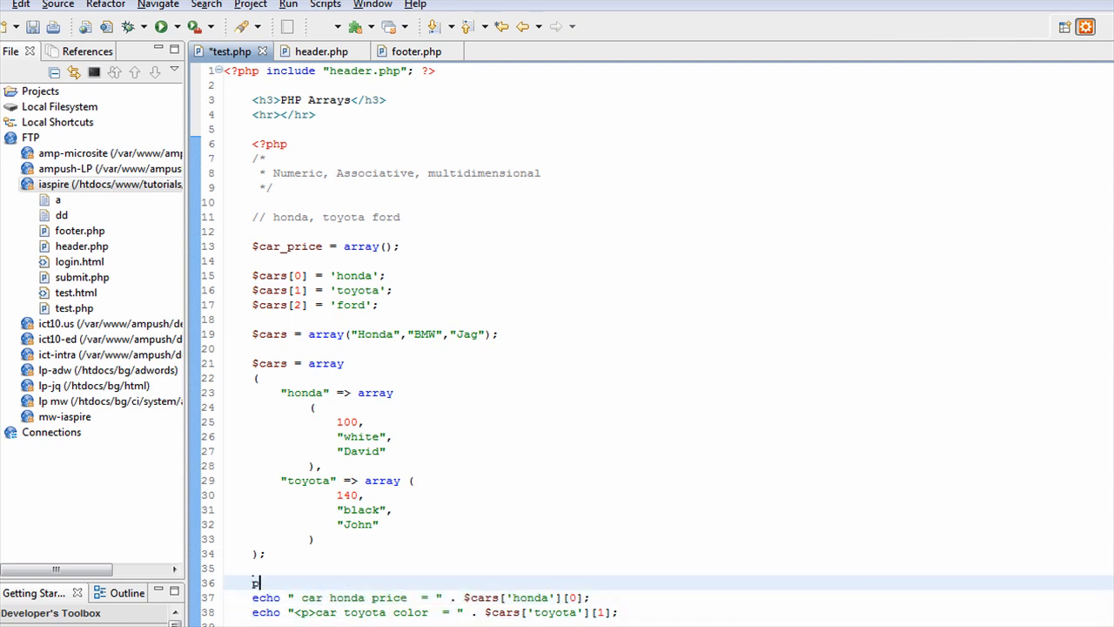
type("print_r();")
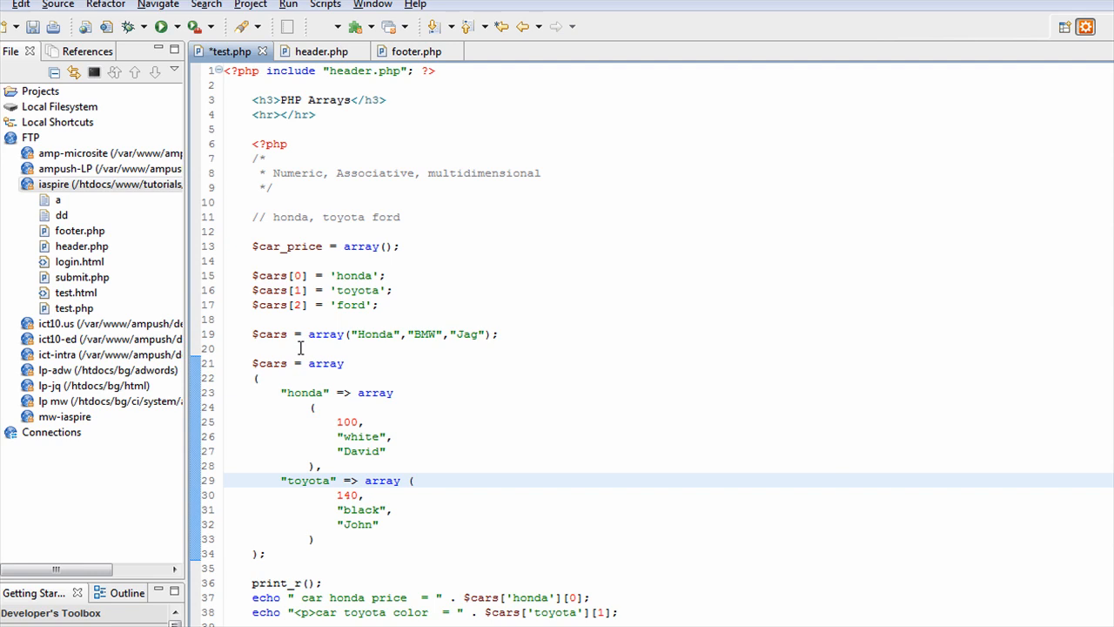
double_click(269, 364)
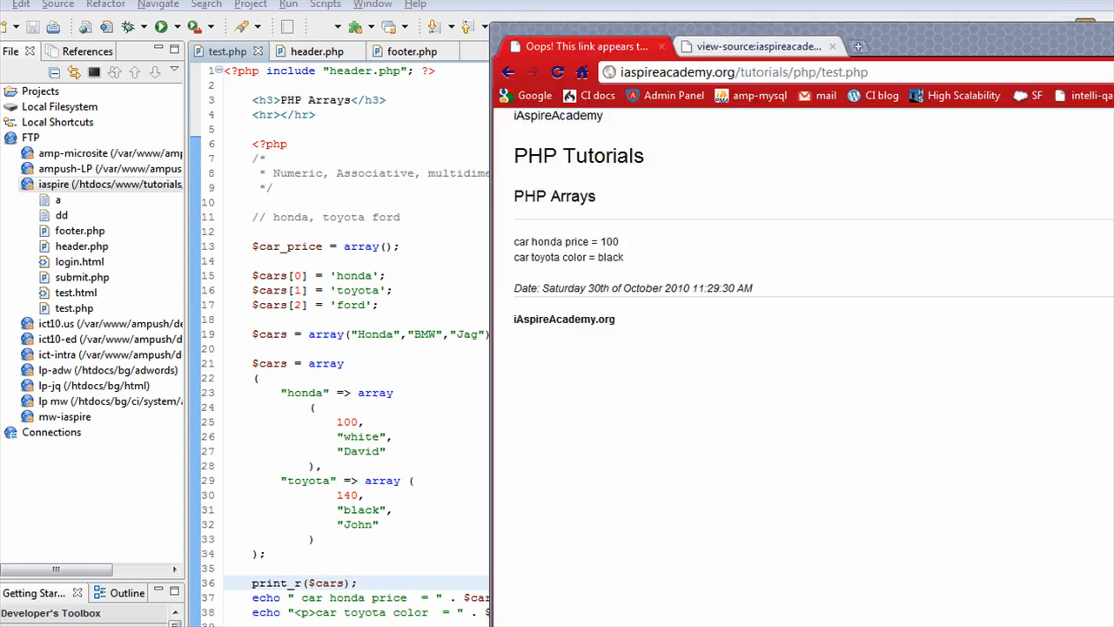
mouse_move(558, 72)
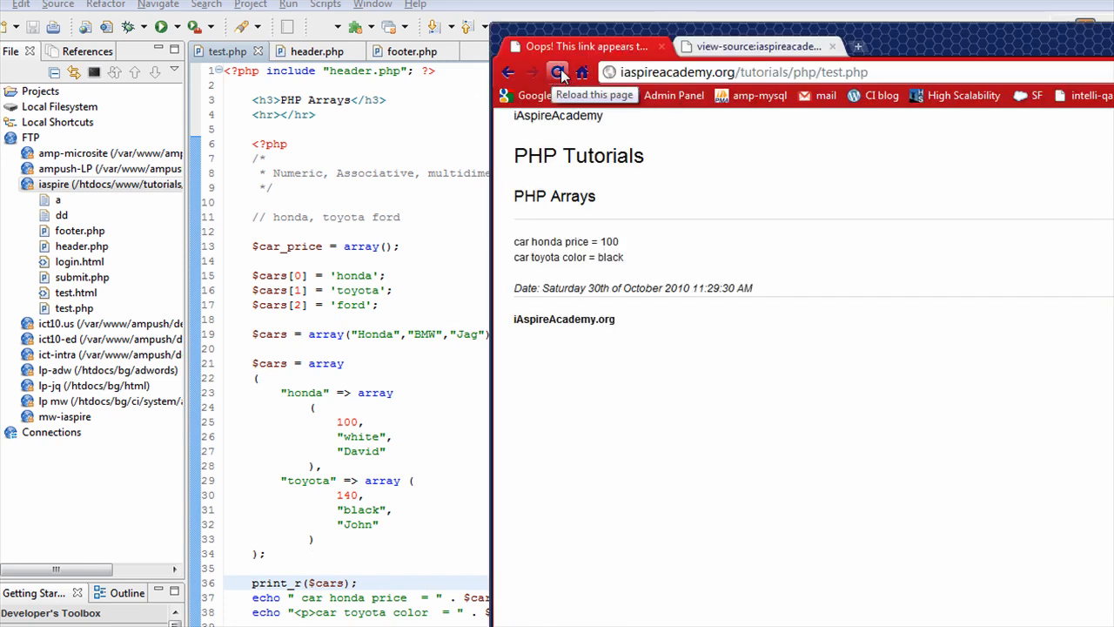
Step: Reload test.php in Chrome and right-click the page for its context menu
left_click(558, 73)
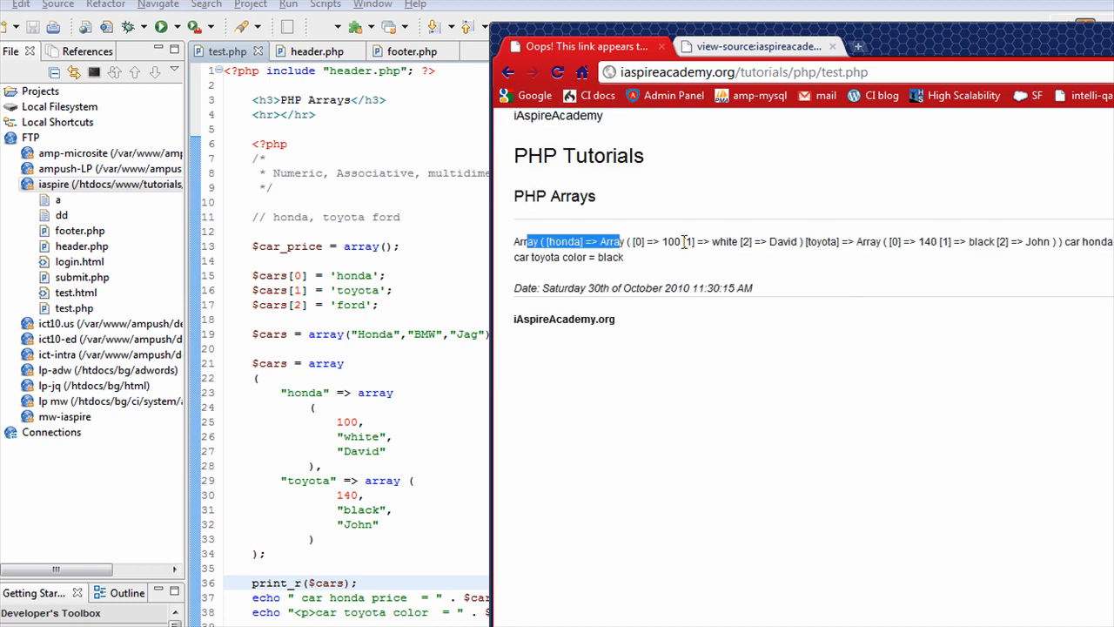
left_click(831, 259)
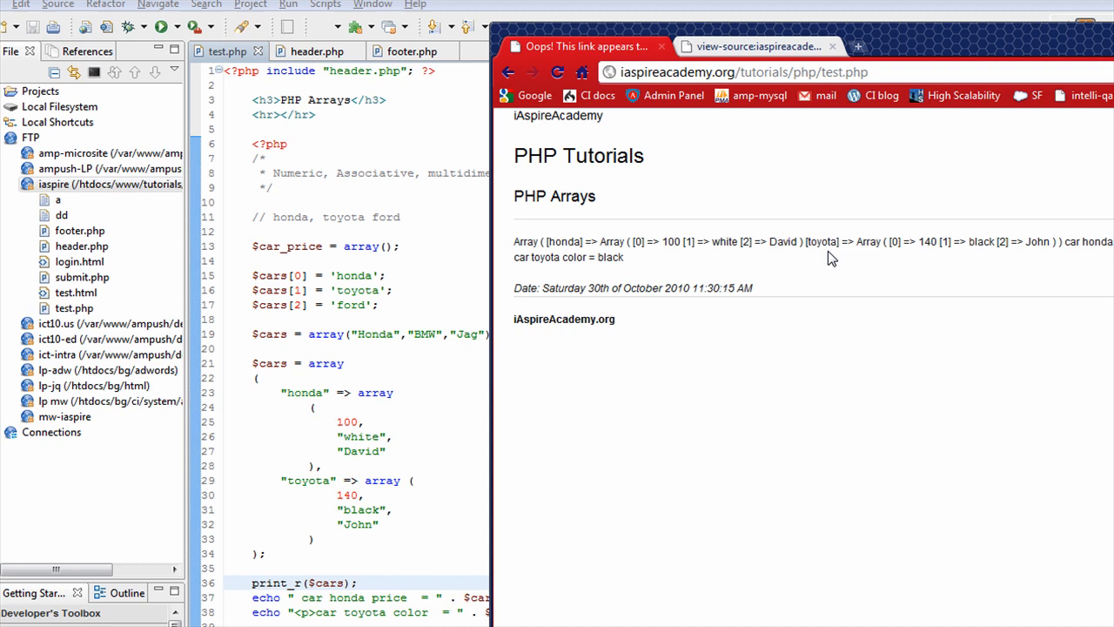
mouse_move(721, 230)
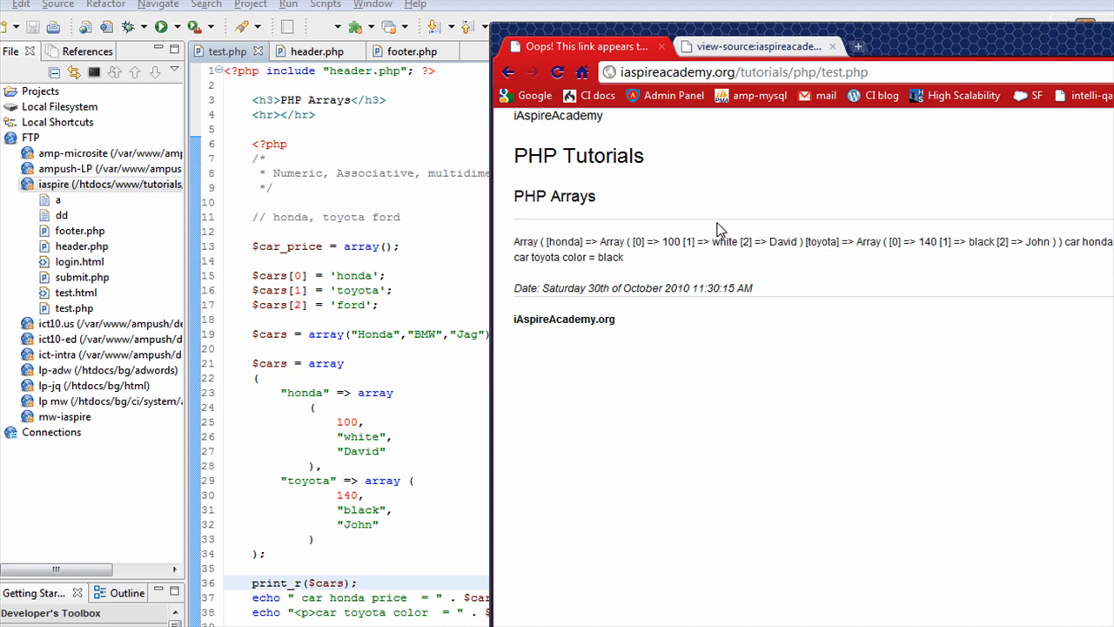
mouse_move(587, 239)
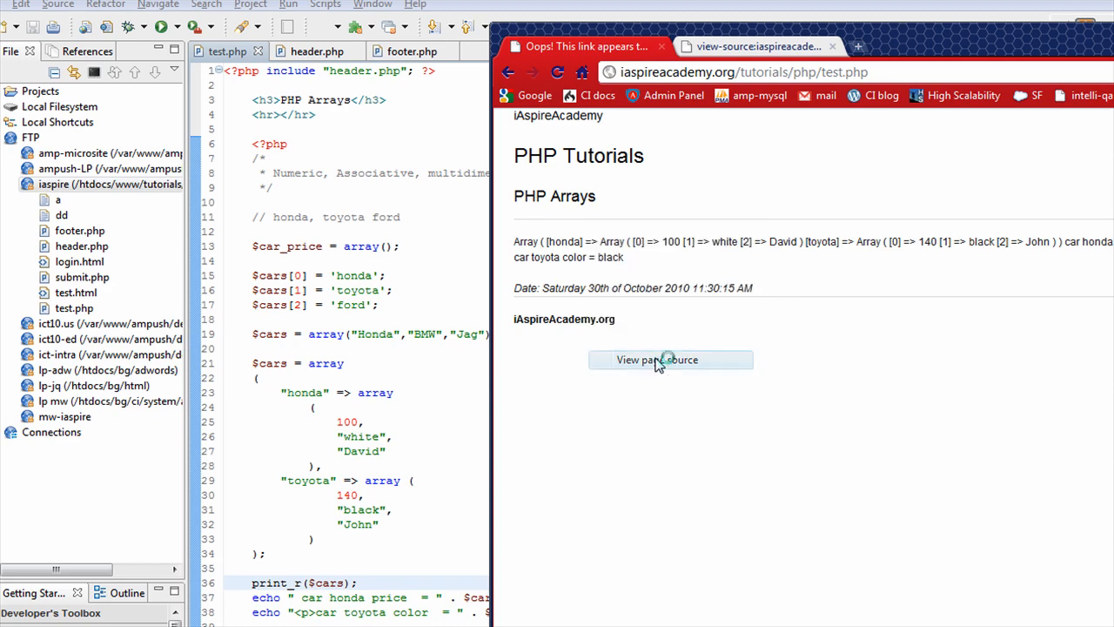
Step: Choose View page source to see print_r's indented $cars structure
left_click(658, 359)
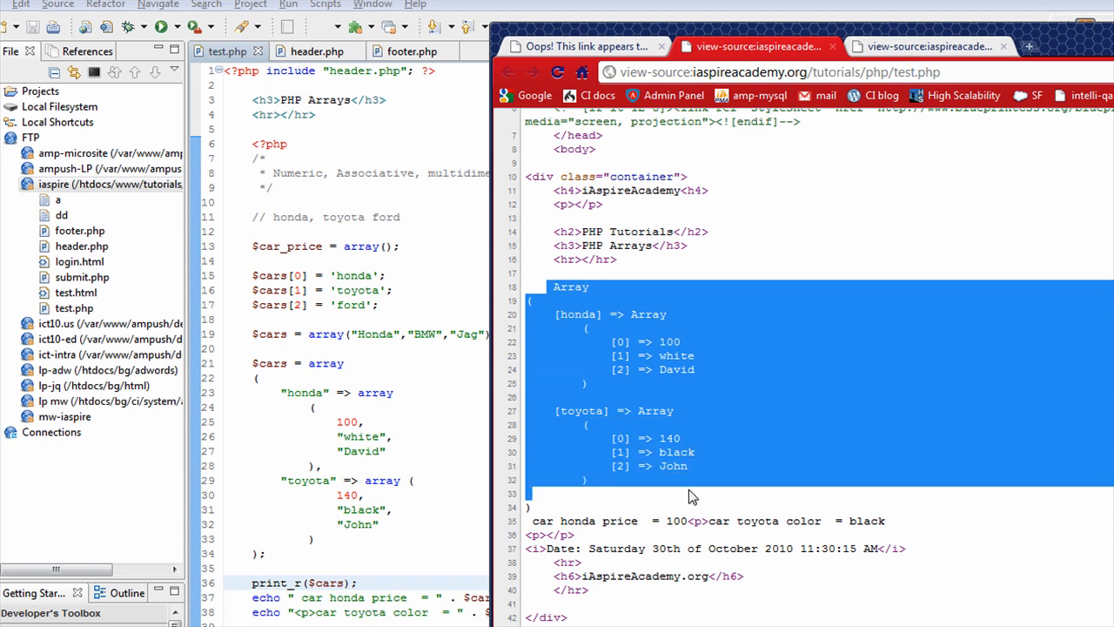
mouse_move(697, 496)
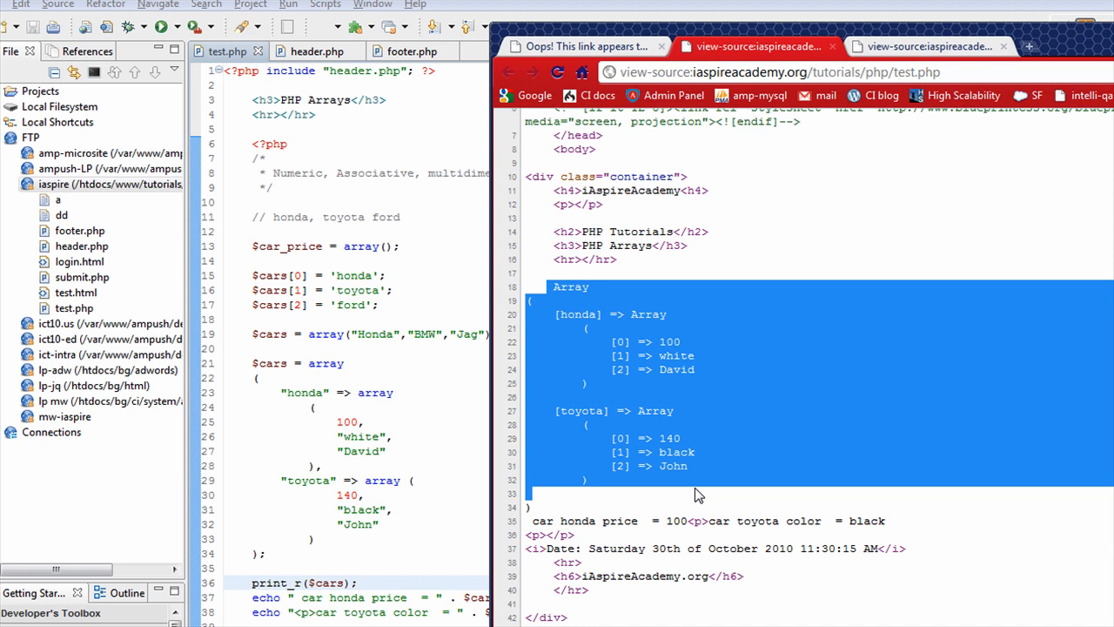
mouse_move(640, 409)
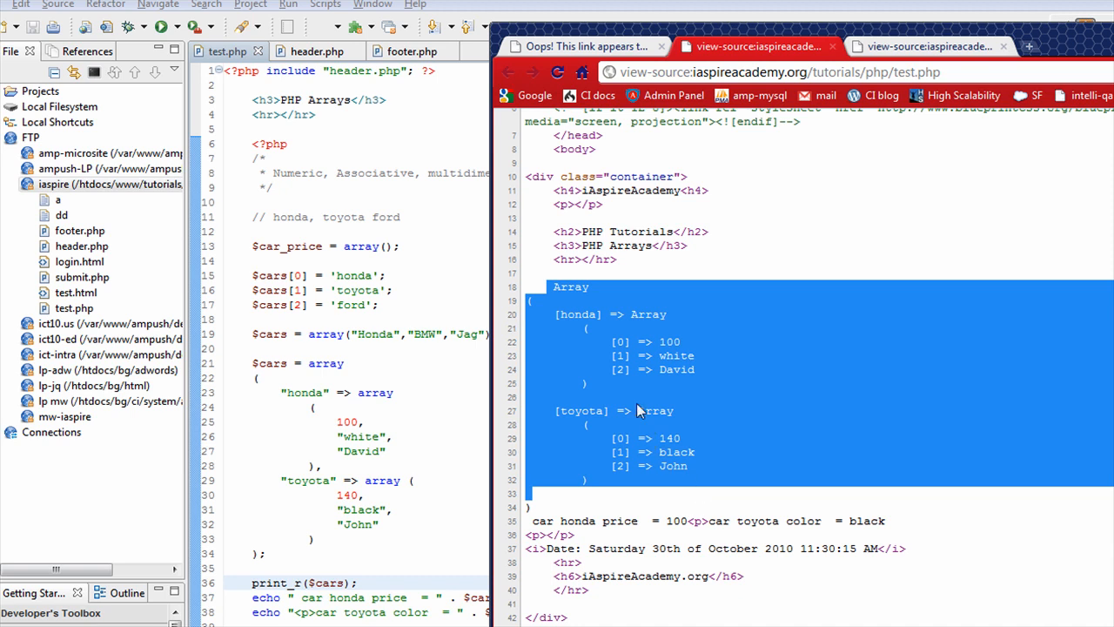
mouse_move(622, 389)
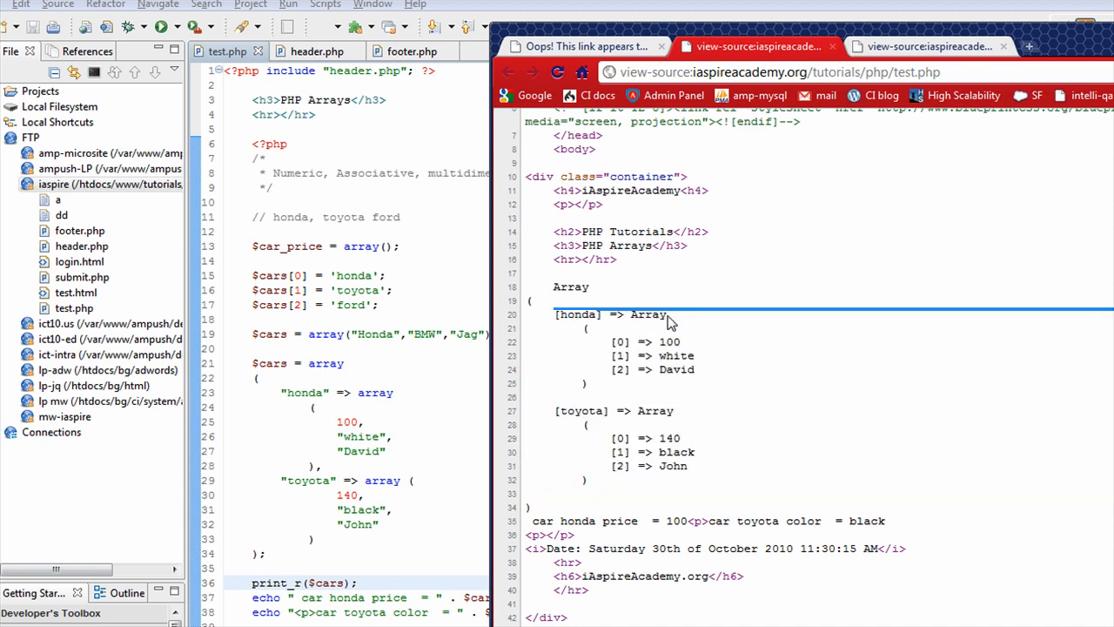
mouse_move(629, 431)
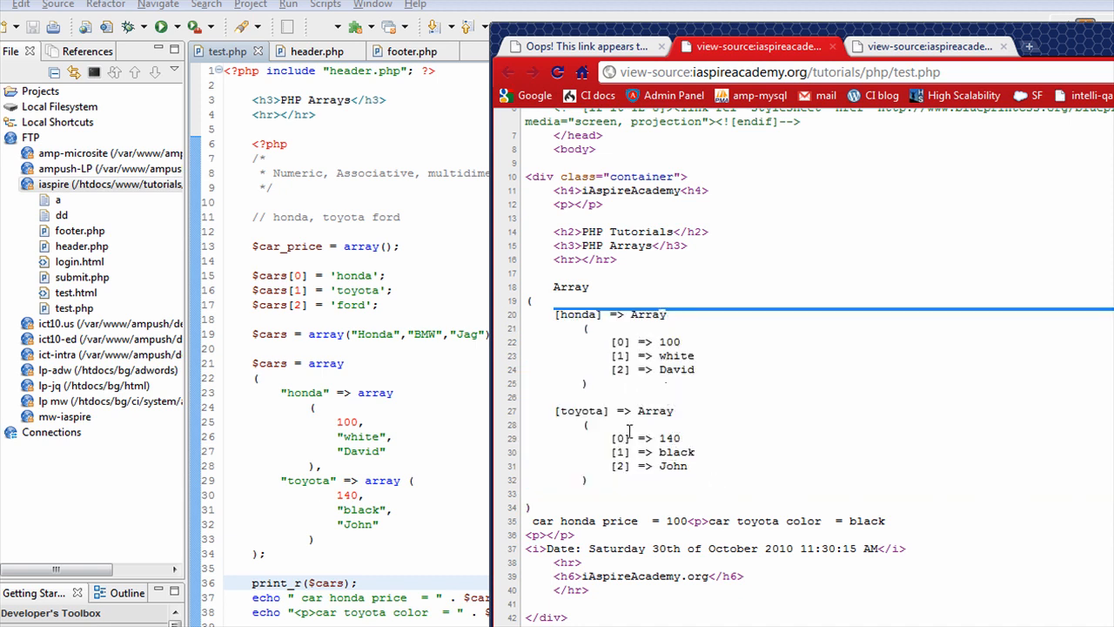
mouse_move(559, 310)
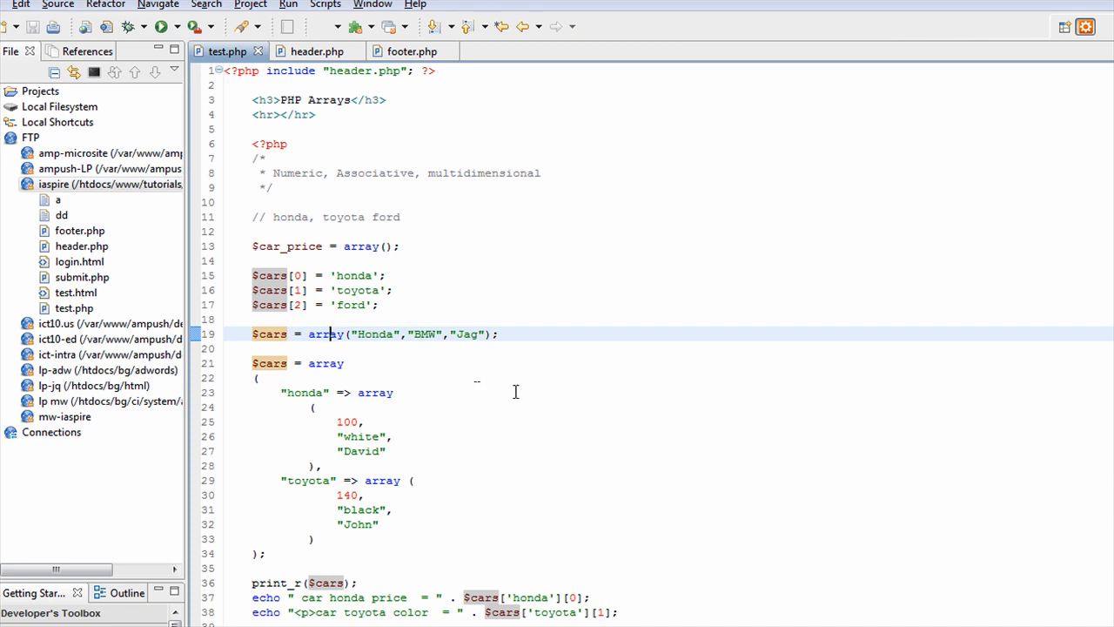
mouse_move(378, 173)
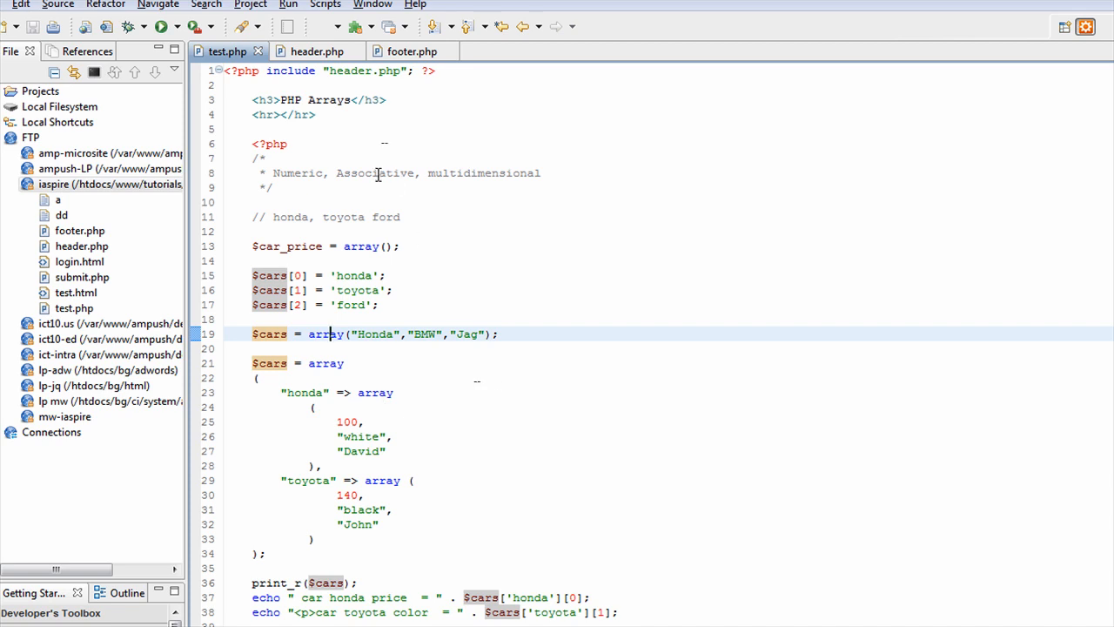
mouse_move(454, 318)
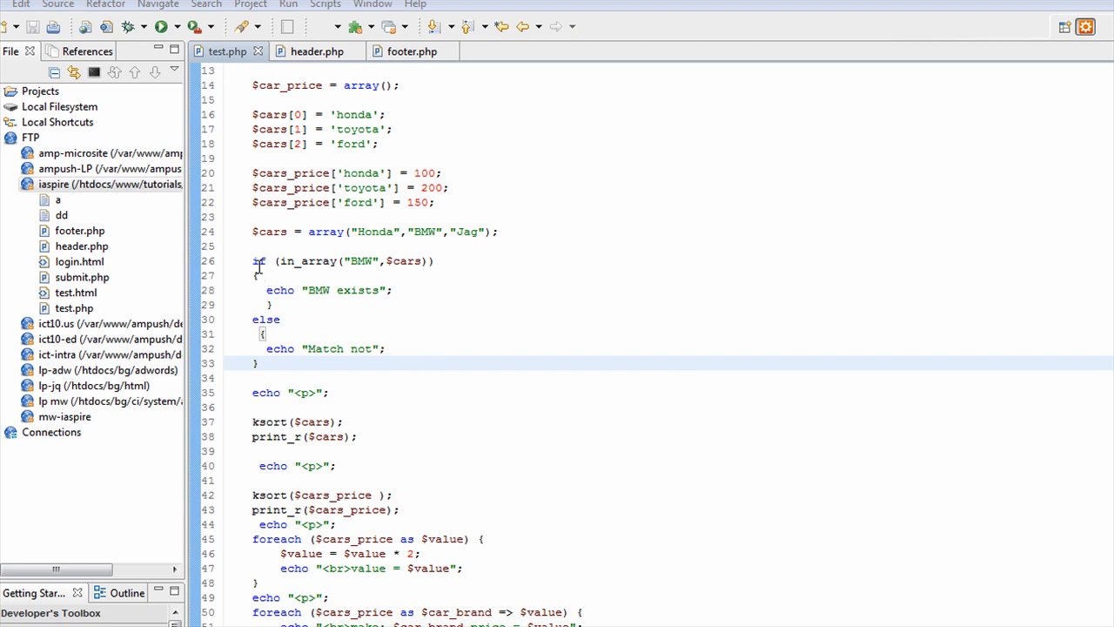
double_click(309, 260)
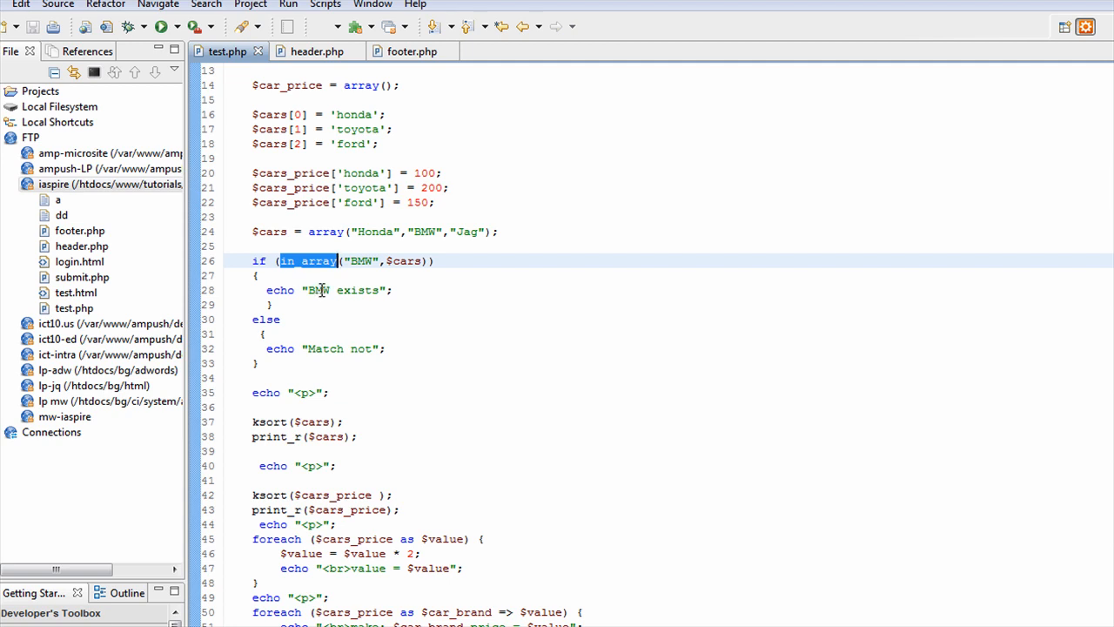
double_click(360, 261)
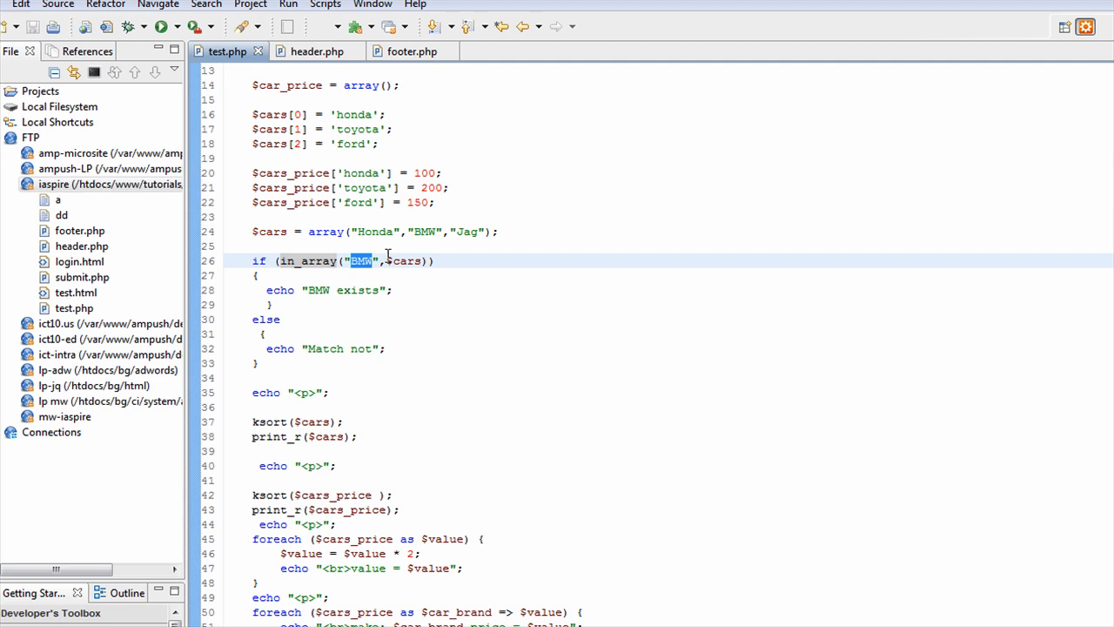
mouse_move(390, 257)
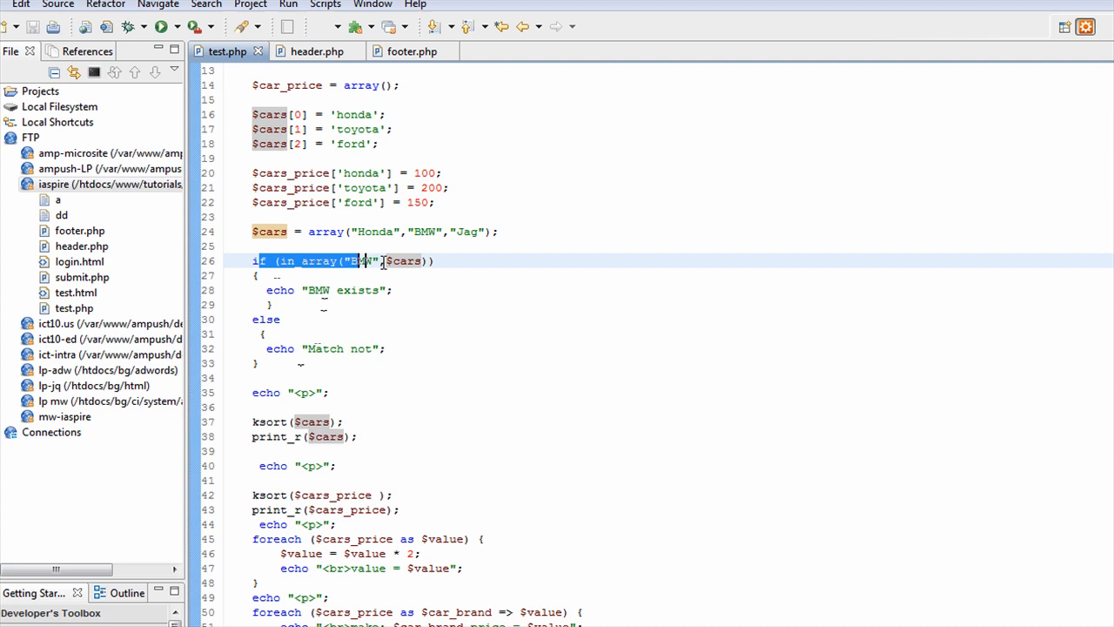
scroll("down", 3)
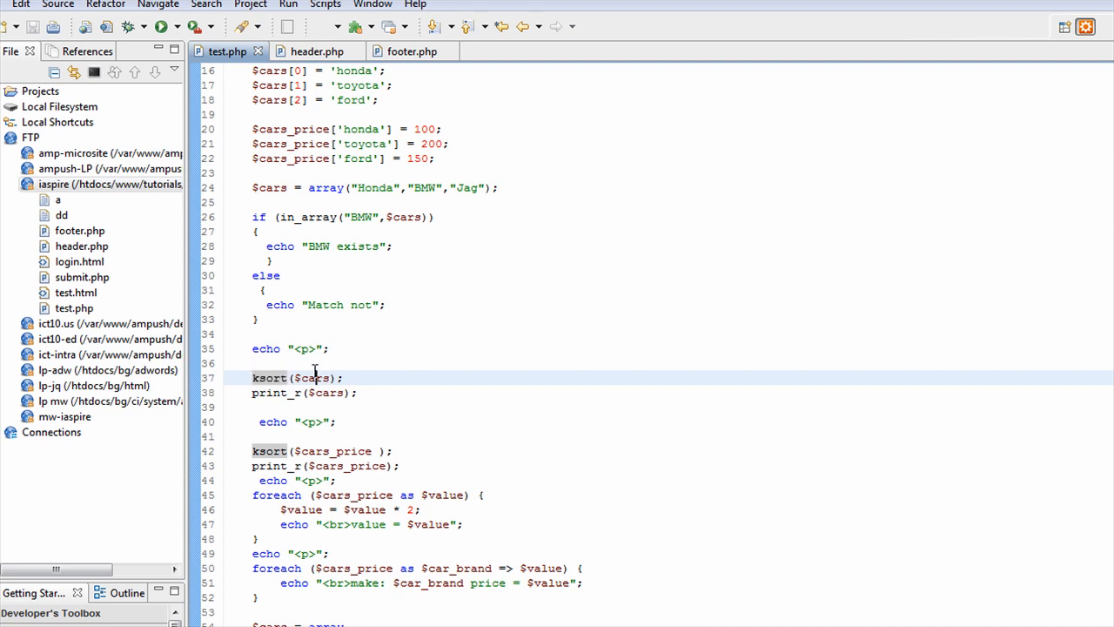
scroll("up", 3)
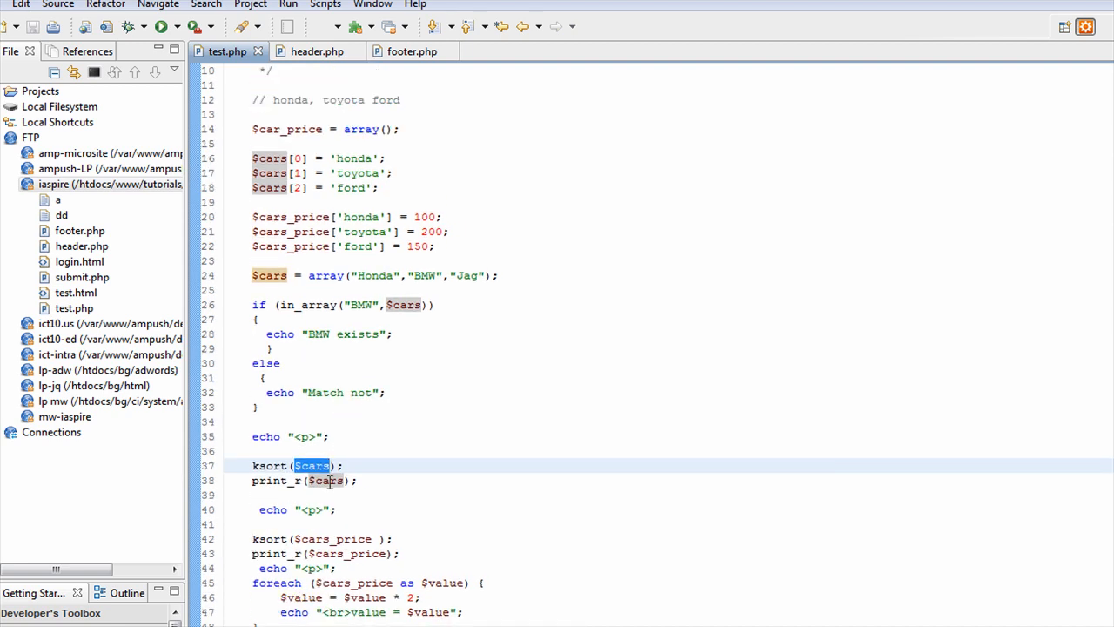
mouse_move(320, 450)
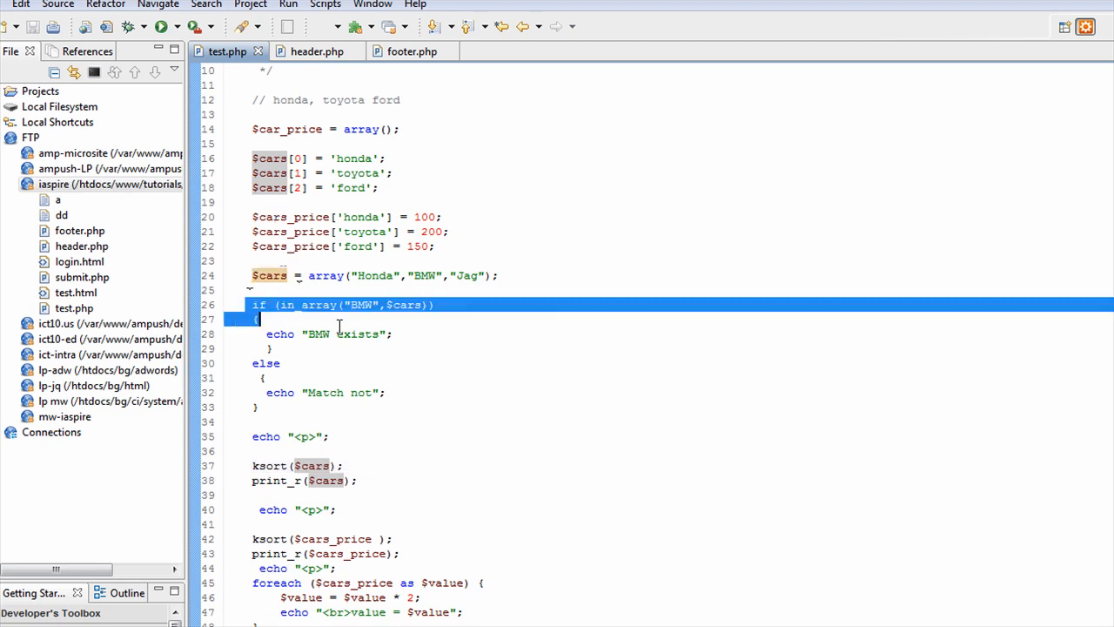
Step: Select the in_array if/else block, reload the page, and select Match in the else message
left_click_drag(339, 313, 439, 413)
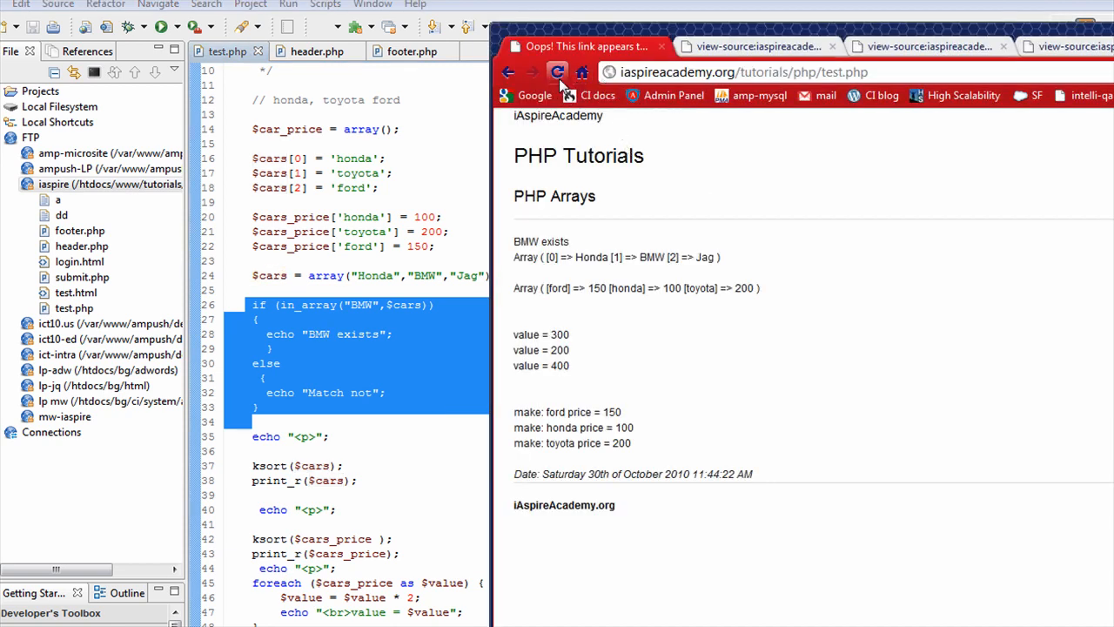
left_click(557, 72)
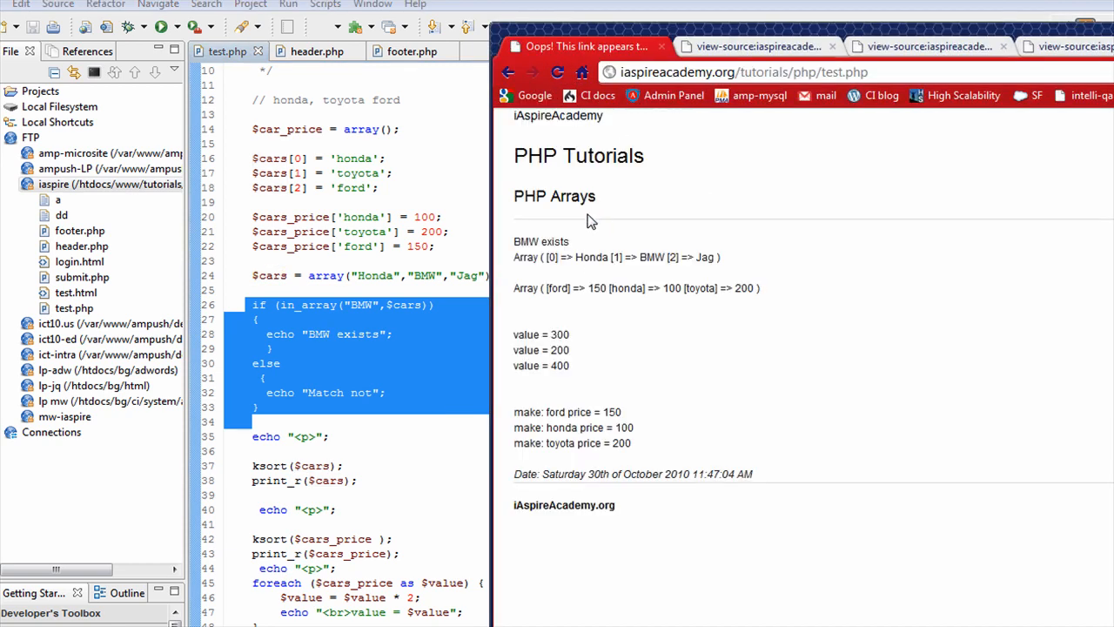
double_click(541, 241)
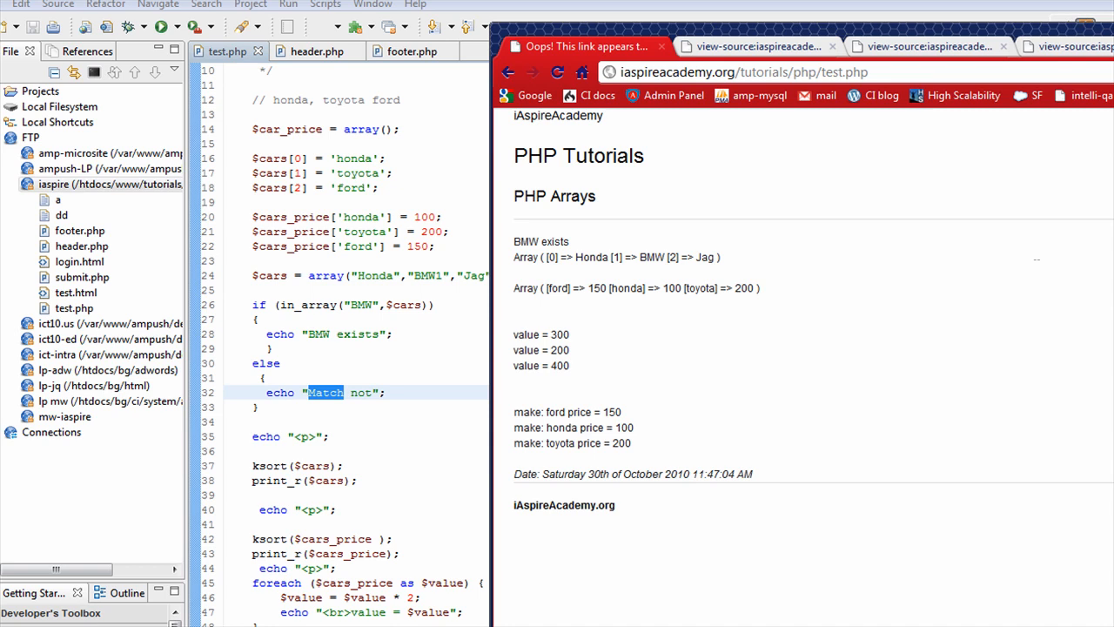
mouse_move(337, 333)
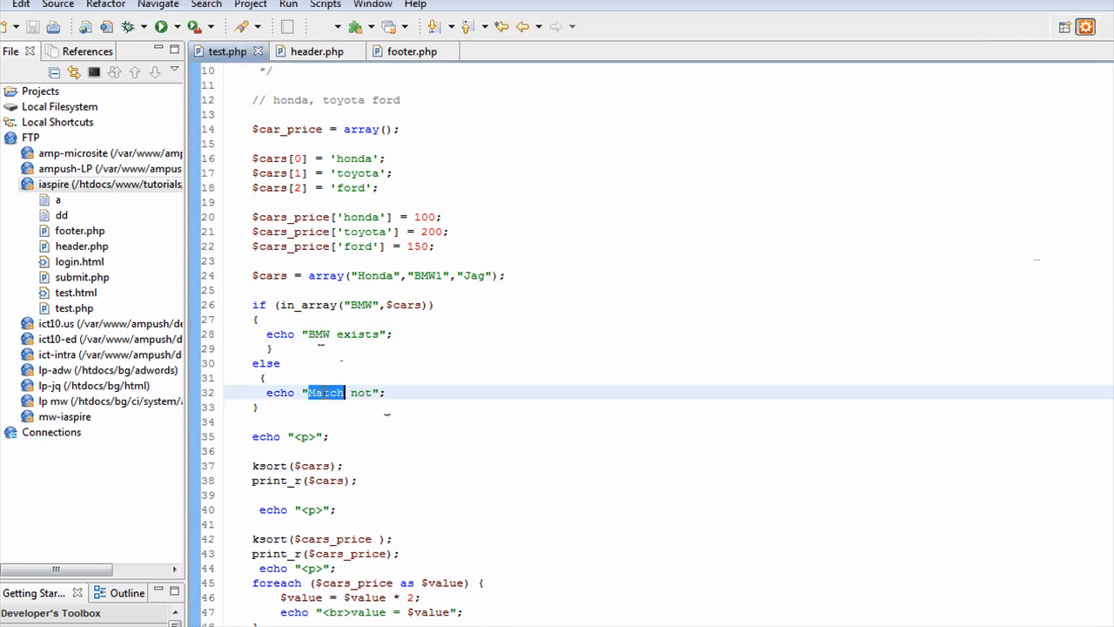
type("BMW not there")
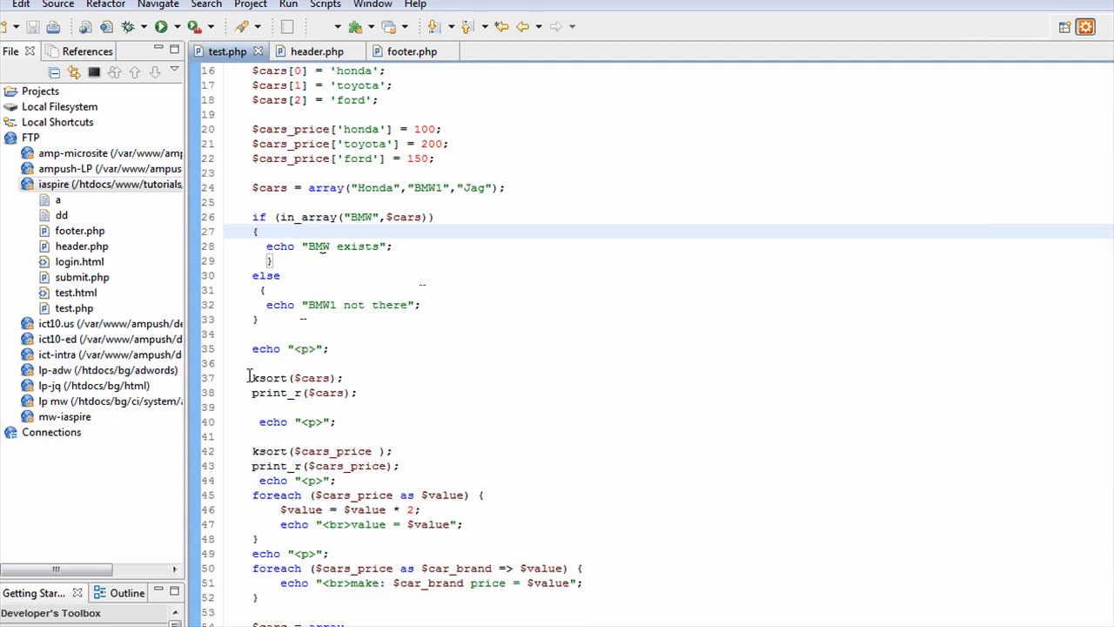
double_click(269, 377)
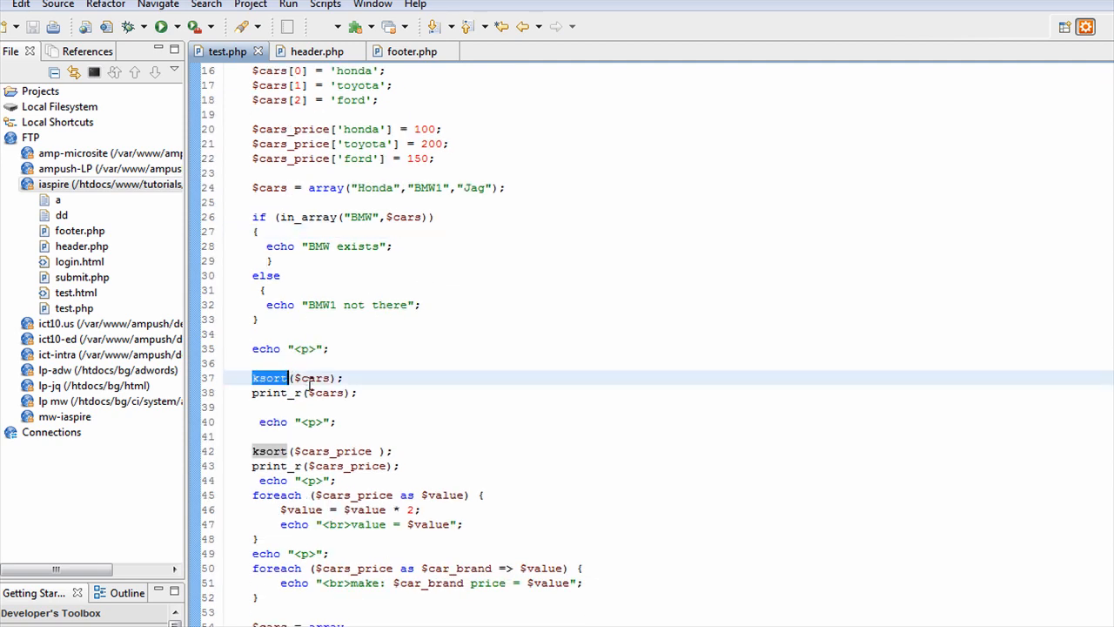
scroll("down", 3)
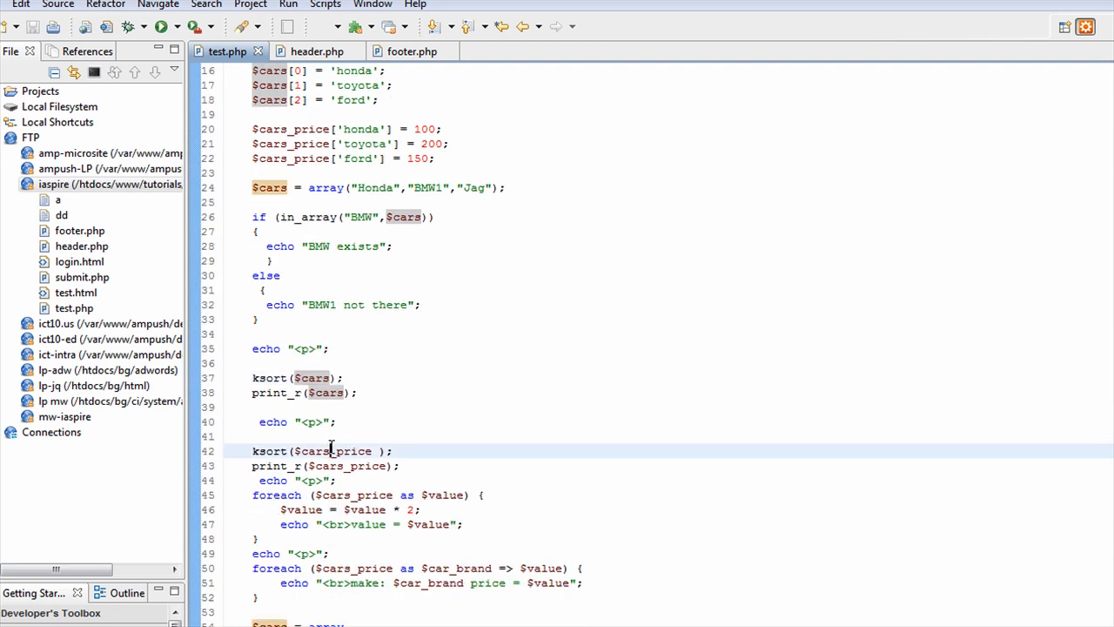
double_click(334, 450)
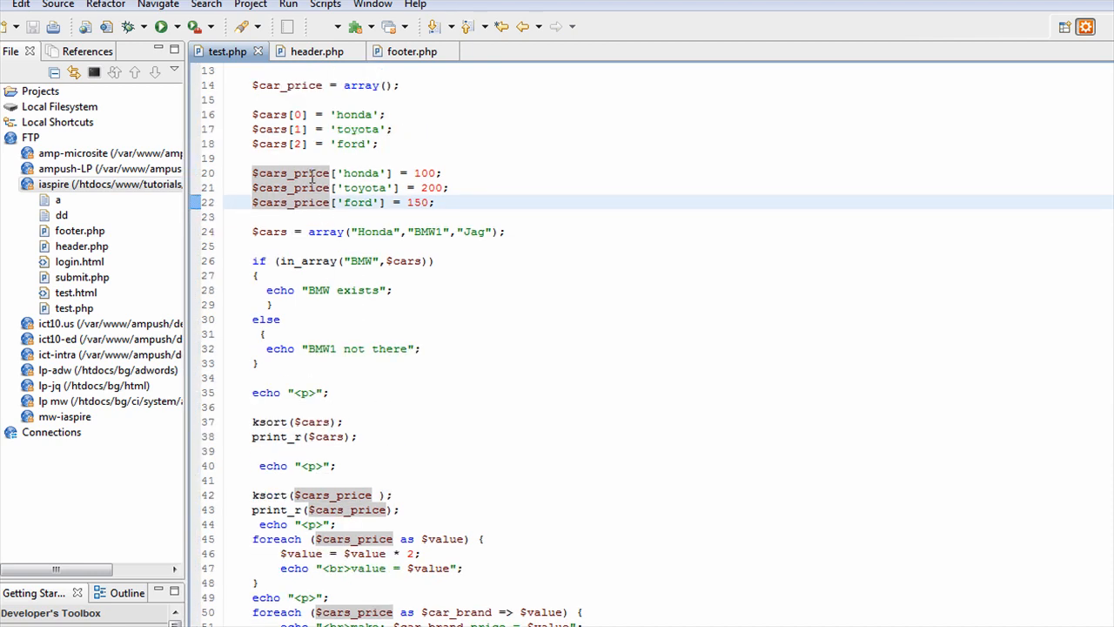
mouse_move(369, 182)
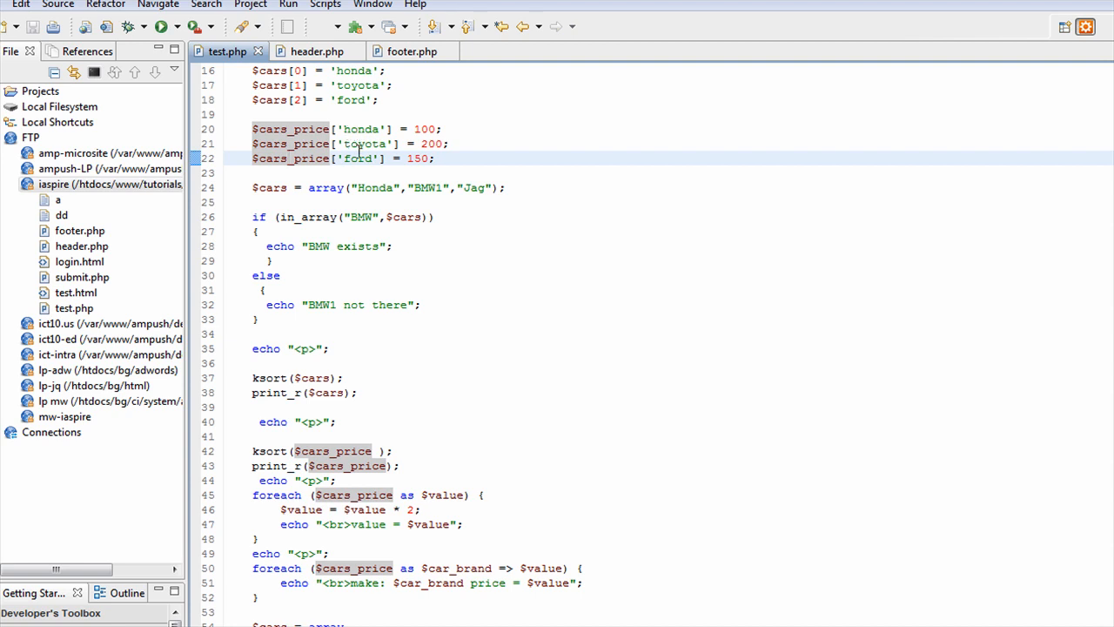
left_click(353, 129)
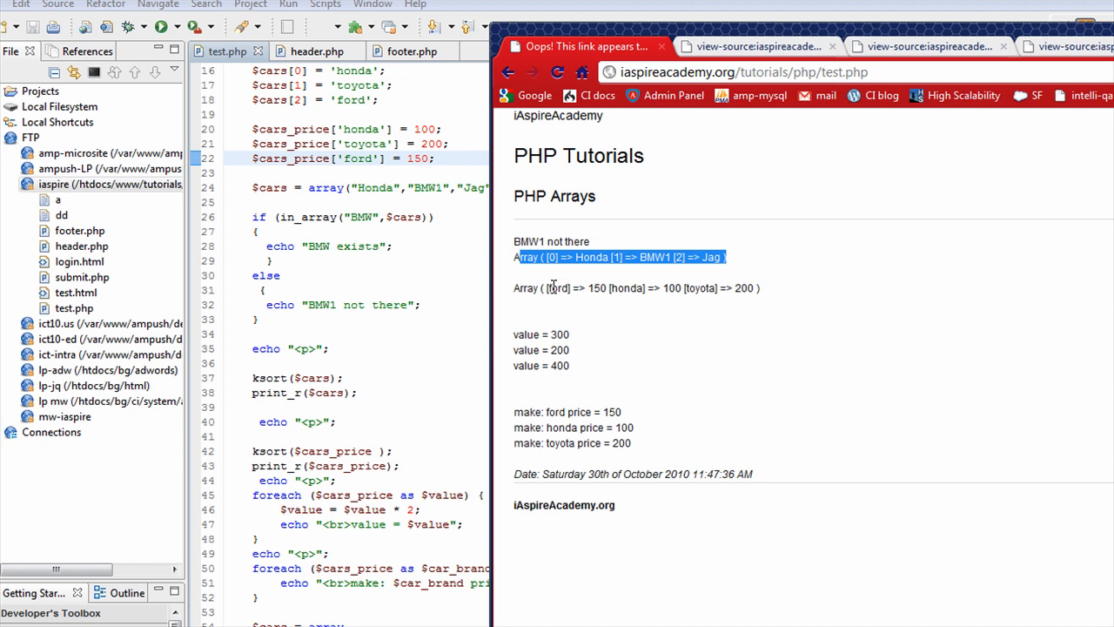
mouse_move(551, 288)
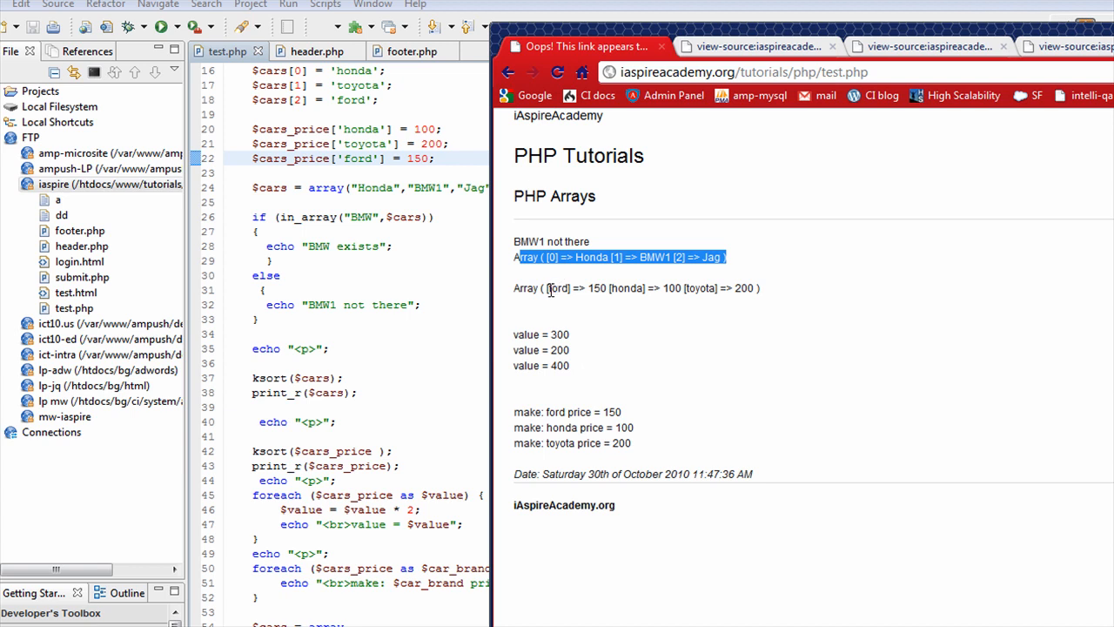
double_click(556, 288)
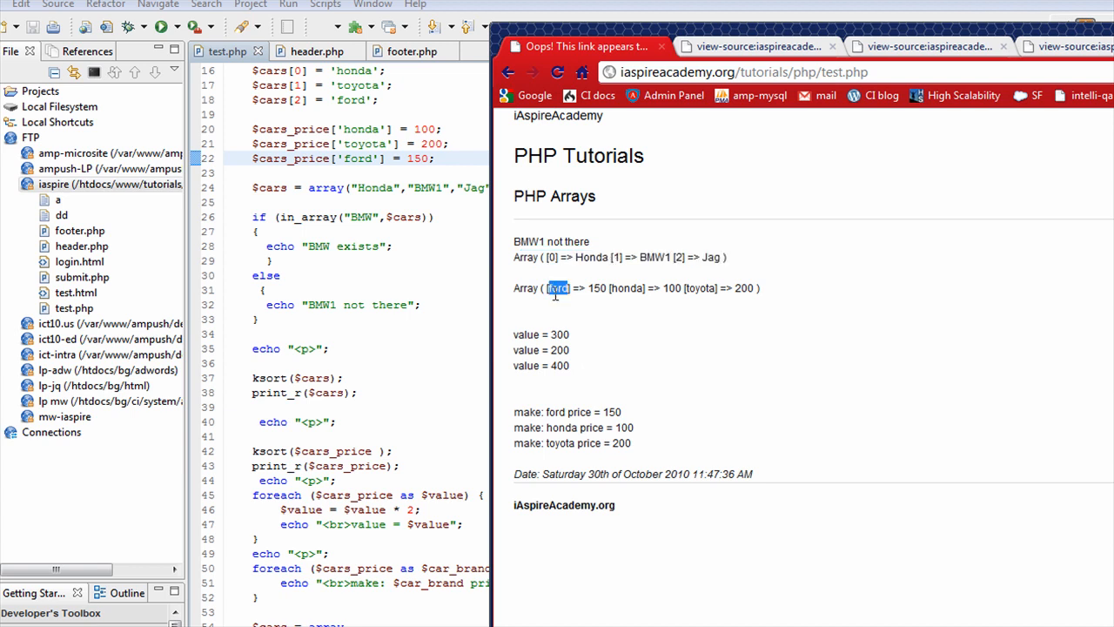
double_click(626, 288)
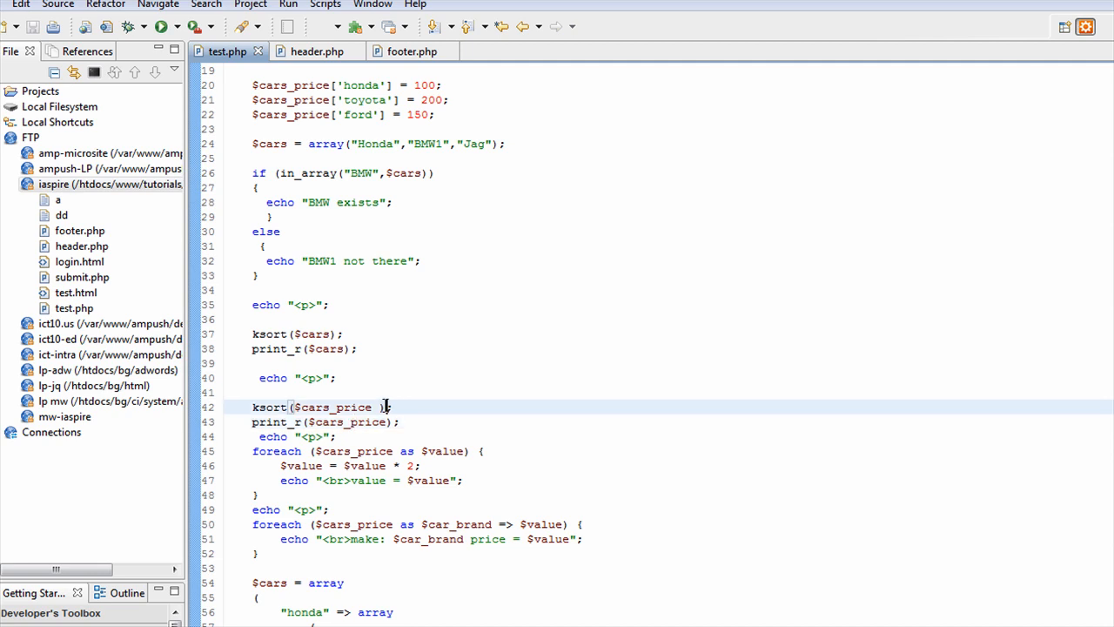
Step: Insert a blank line before the first foreach loop and highlight its $cars_price variable
scroll("down", 3)
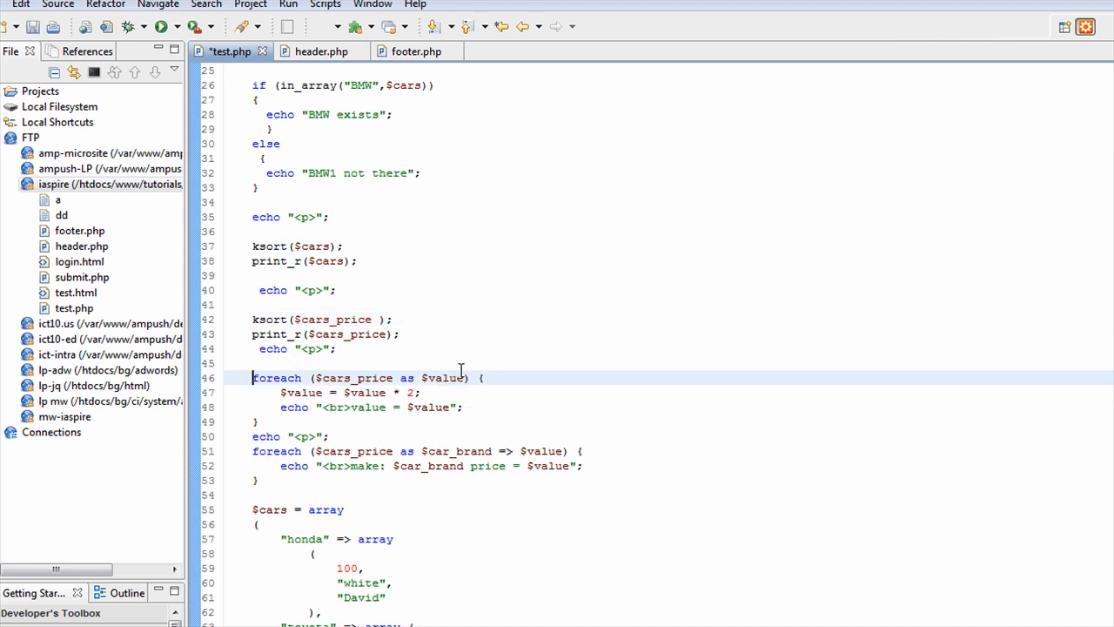
left_click(253, 407)
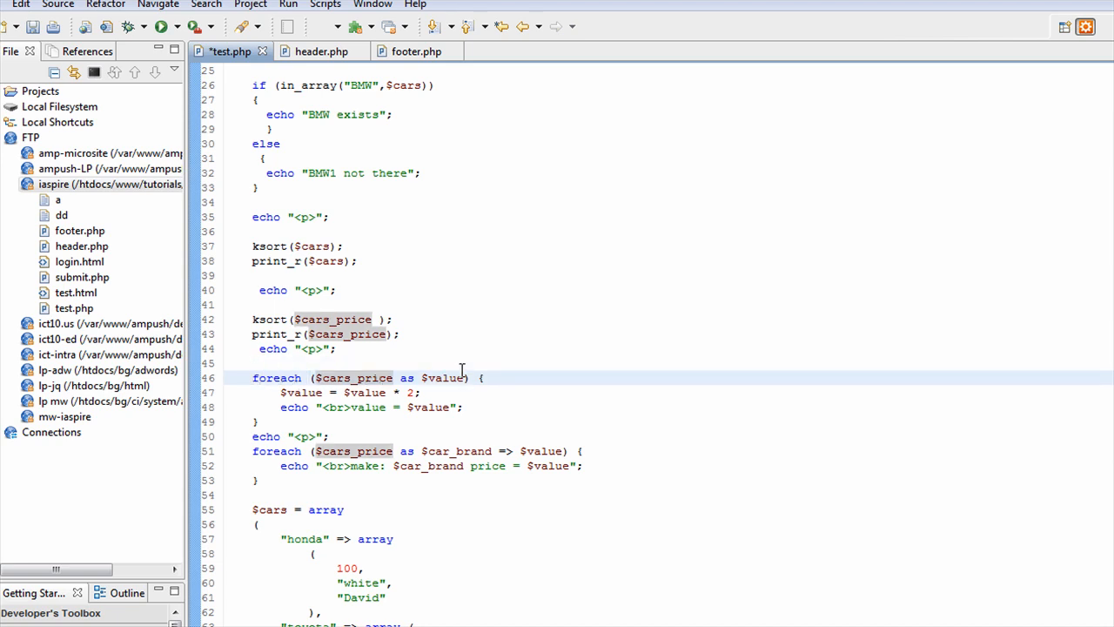
double_click(354, 377)
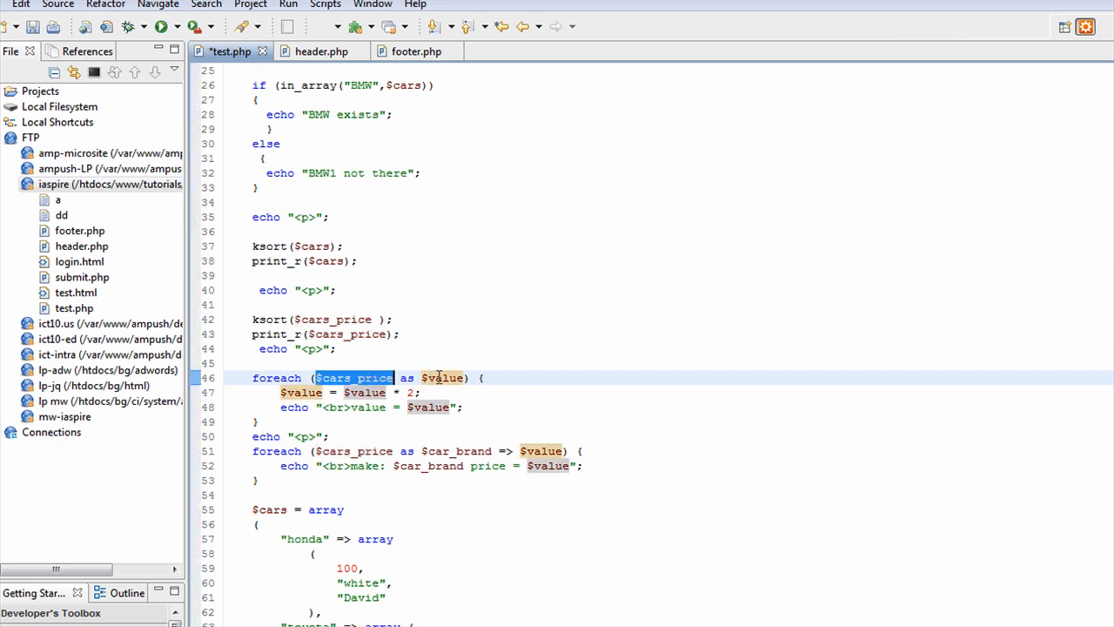
double_click(443, 378)
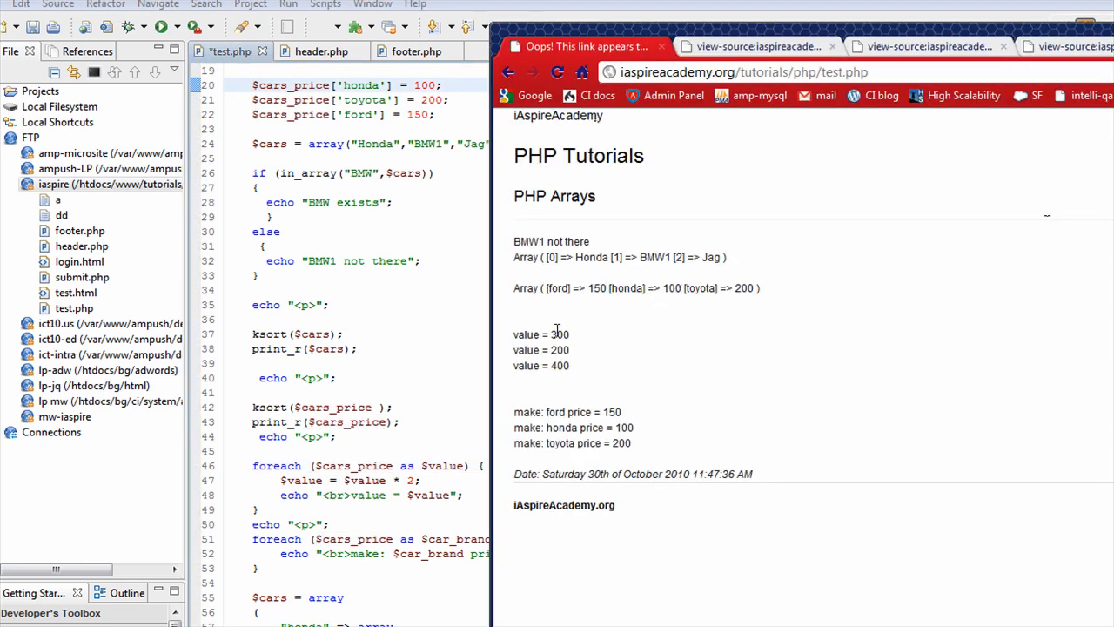
double_click(560, 334)
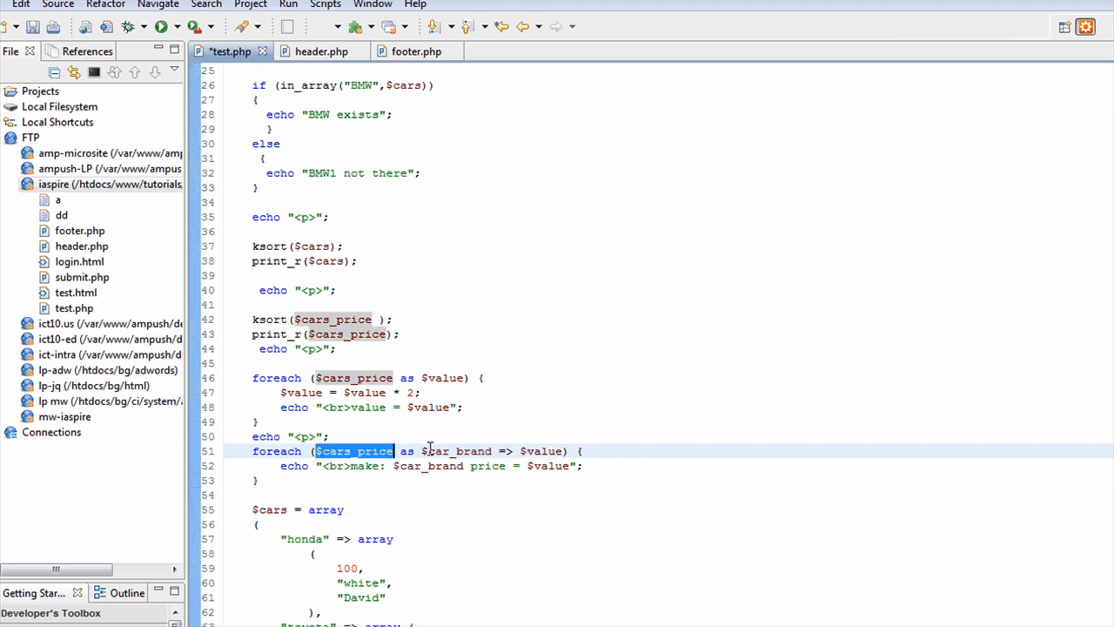
double_click(407, 451)
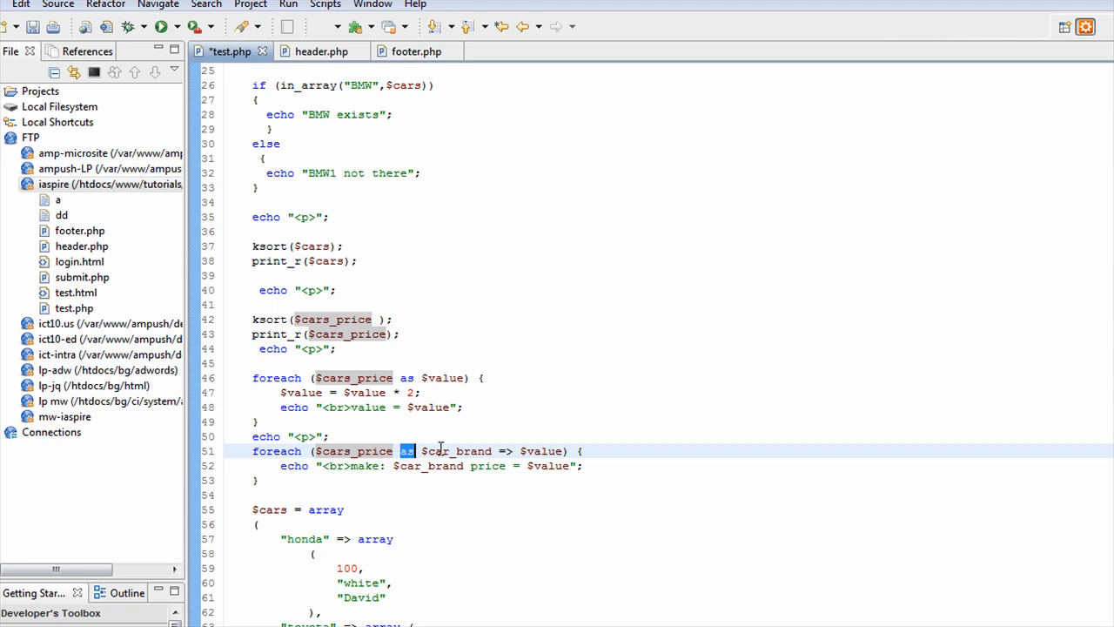
double_click(455, 451)
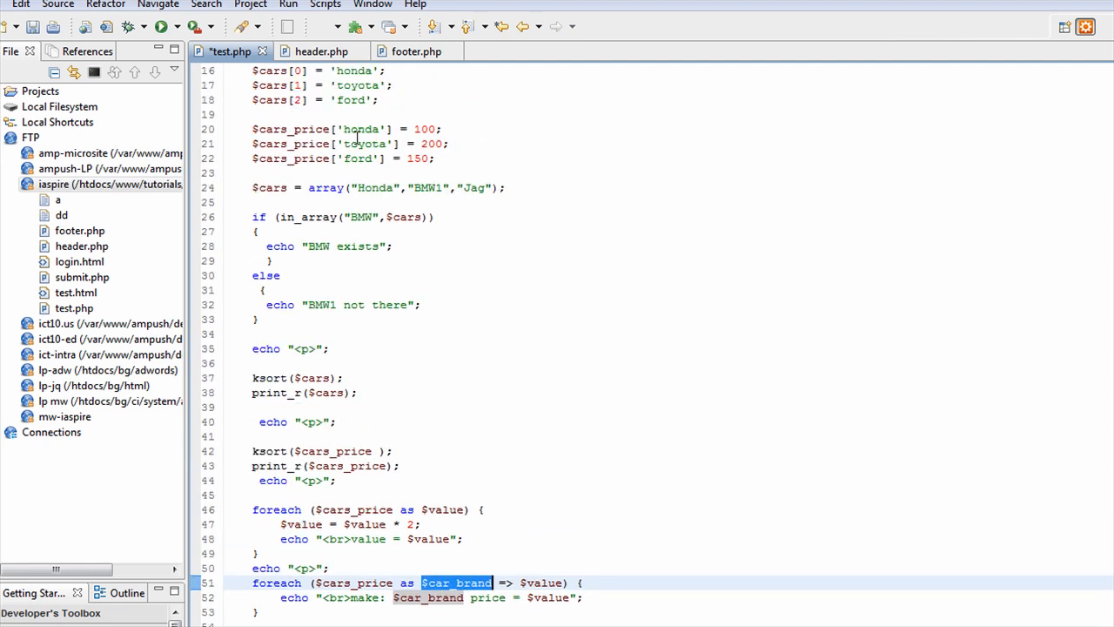
double_click(357, 159)
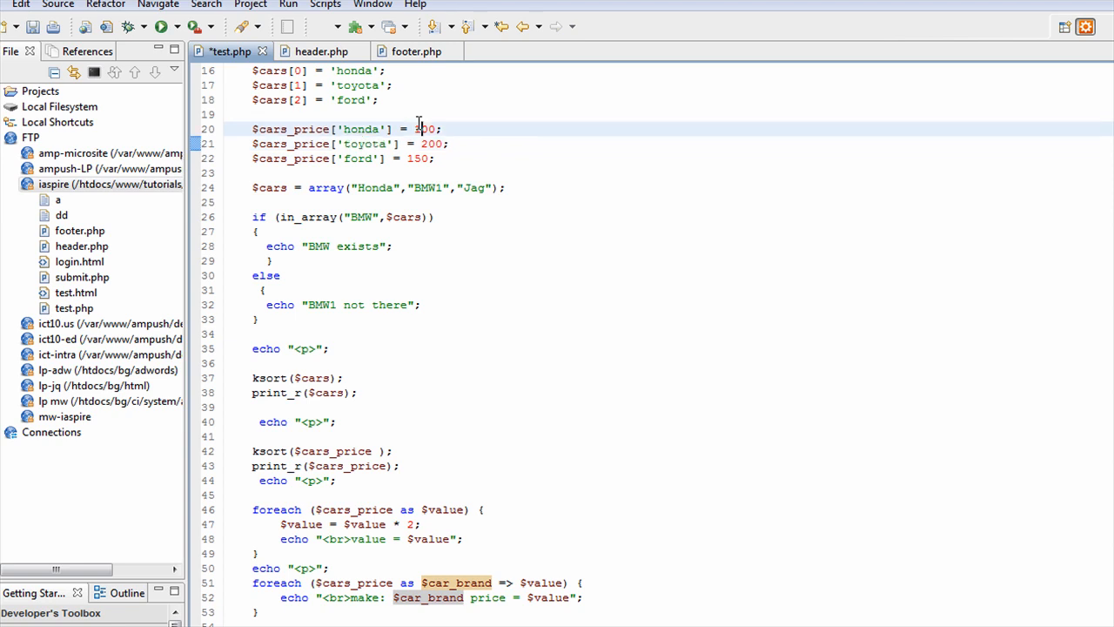
scroll("down", 3)
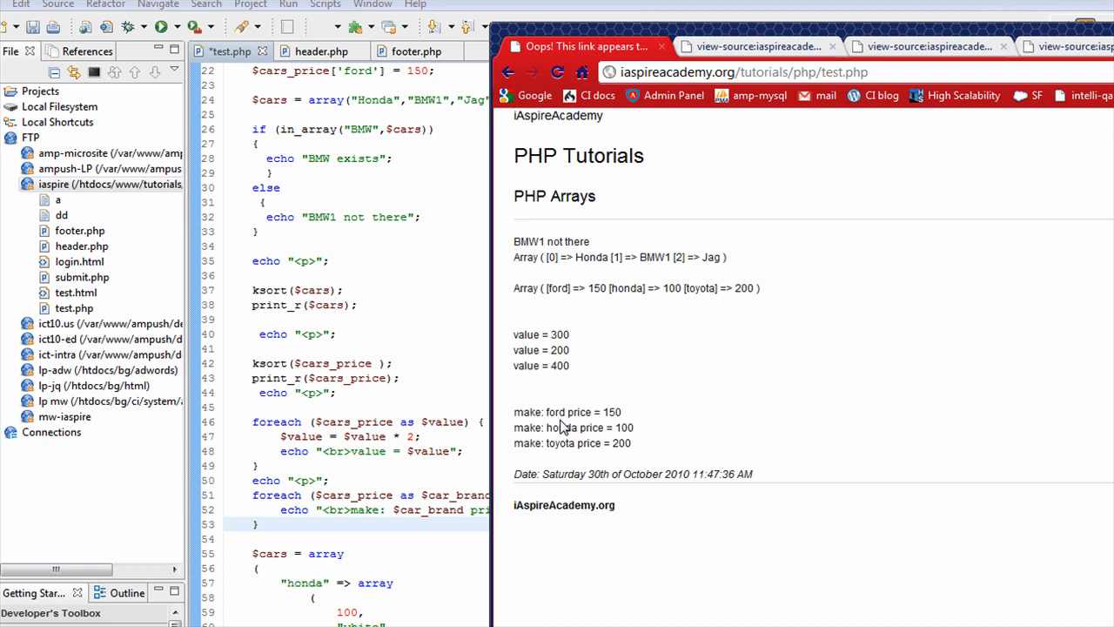
mouse_move(554, 413)
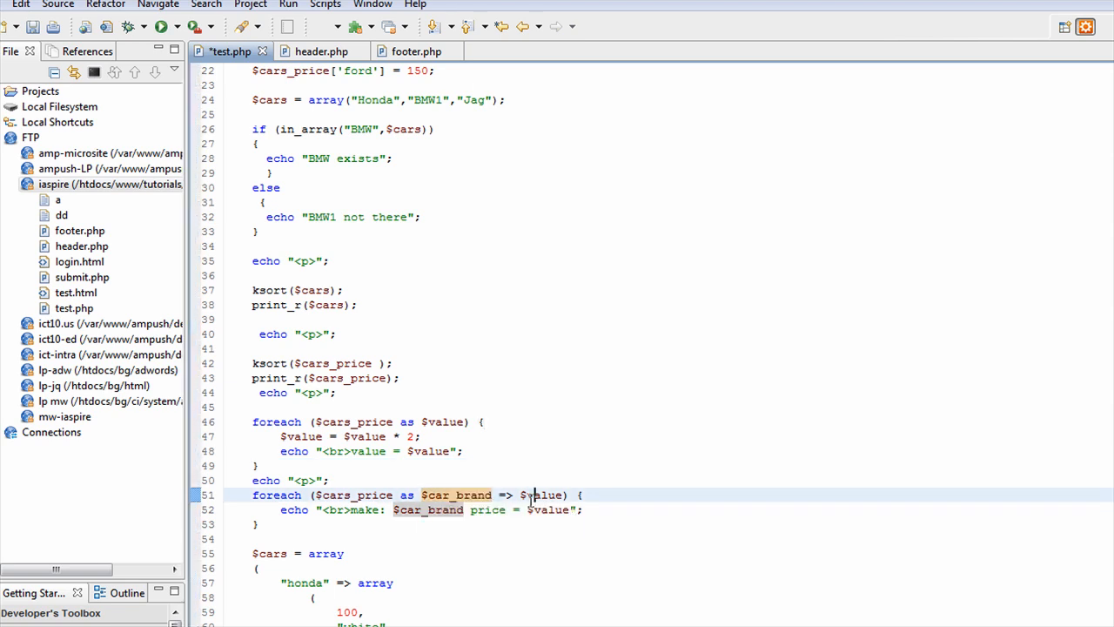
double_click(540, 494)
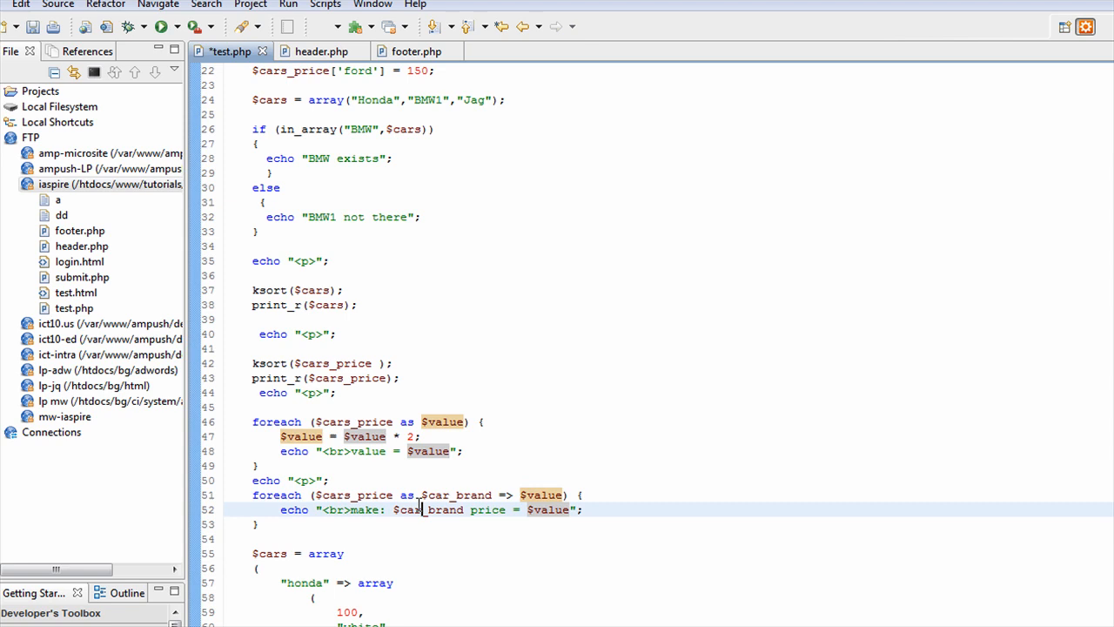
scroll("down", 3)
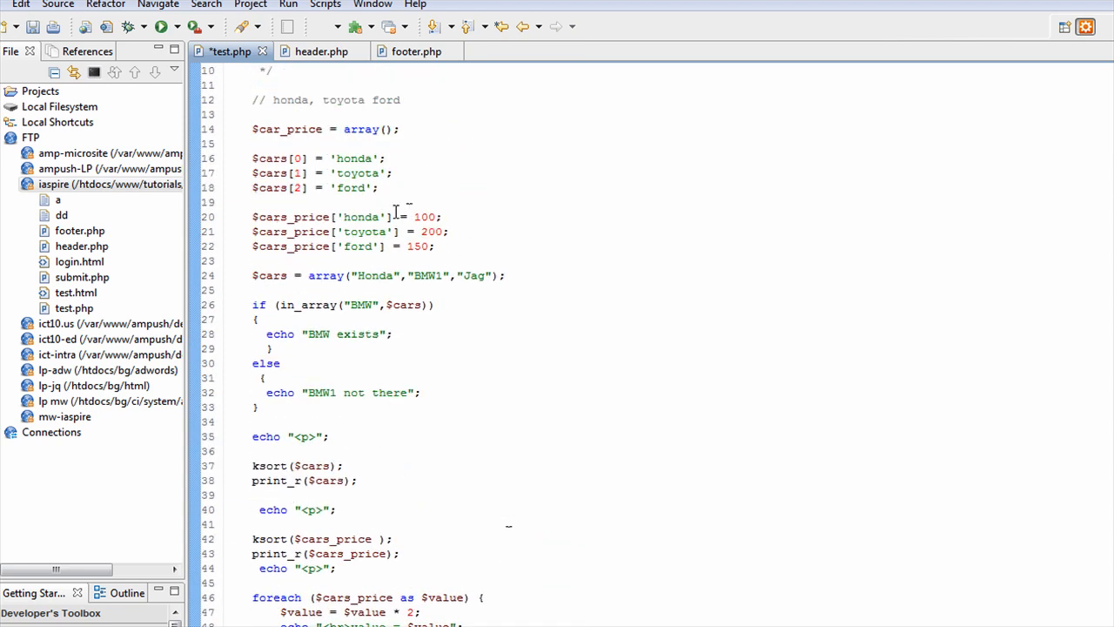
double_click(364, 231)
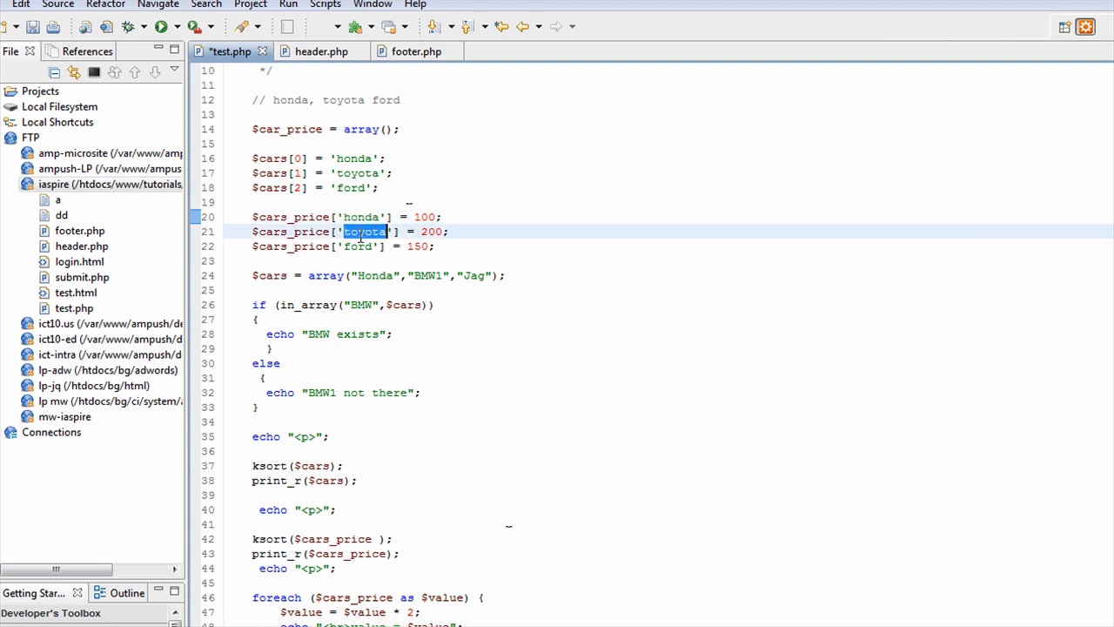
scroll("down", 3)
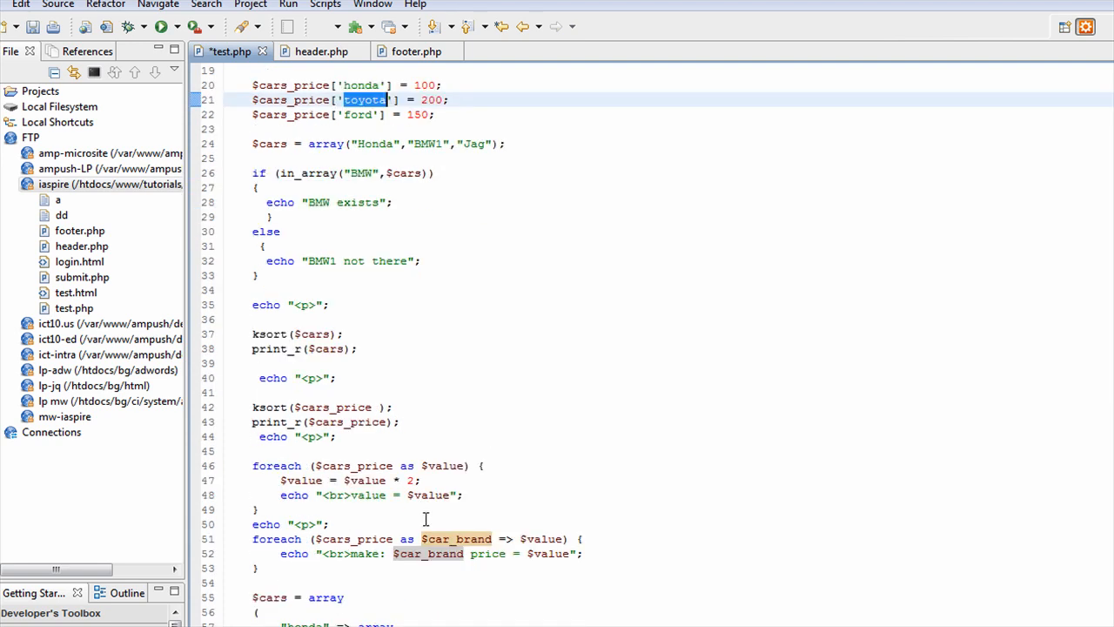
scroll("down", 3)
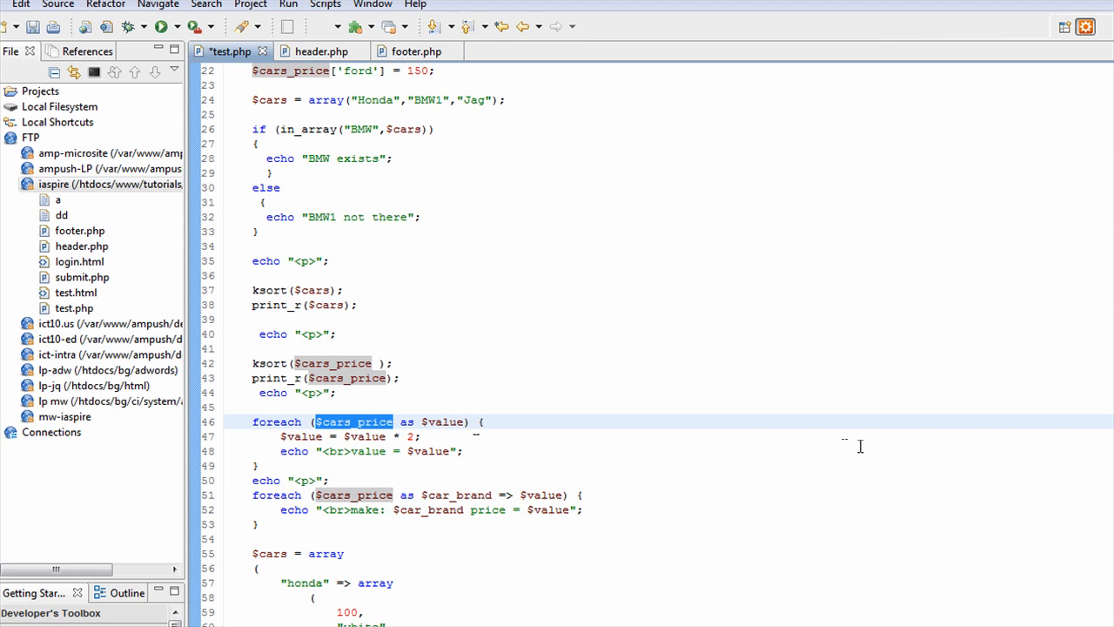
scroll("down", 3)
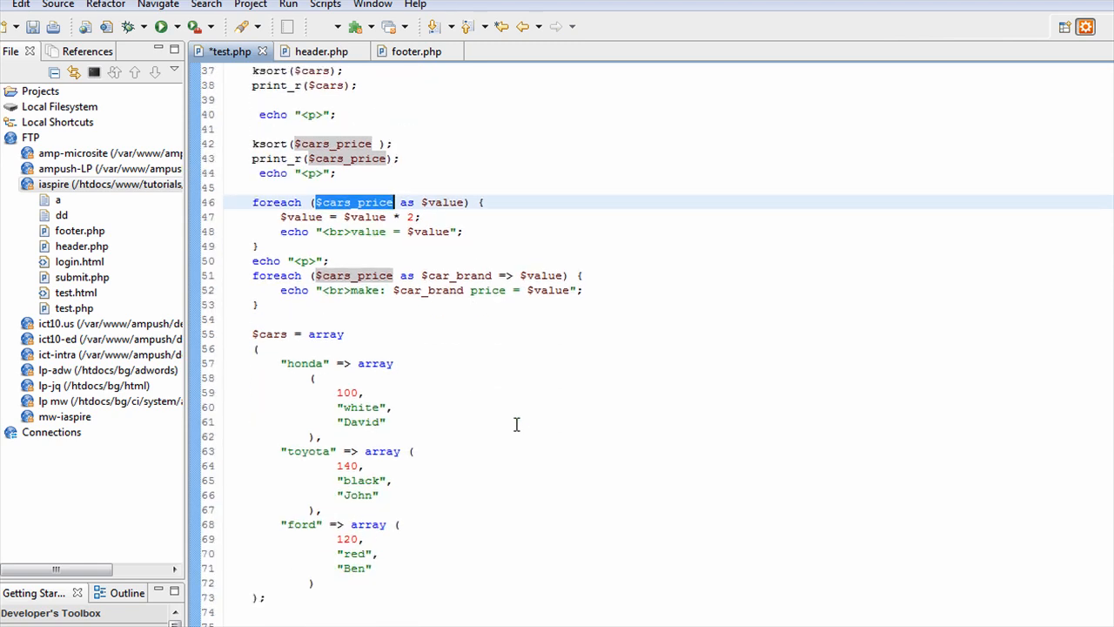
mouse_move(708, 460)
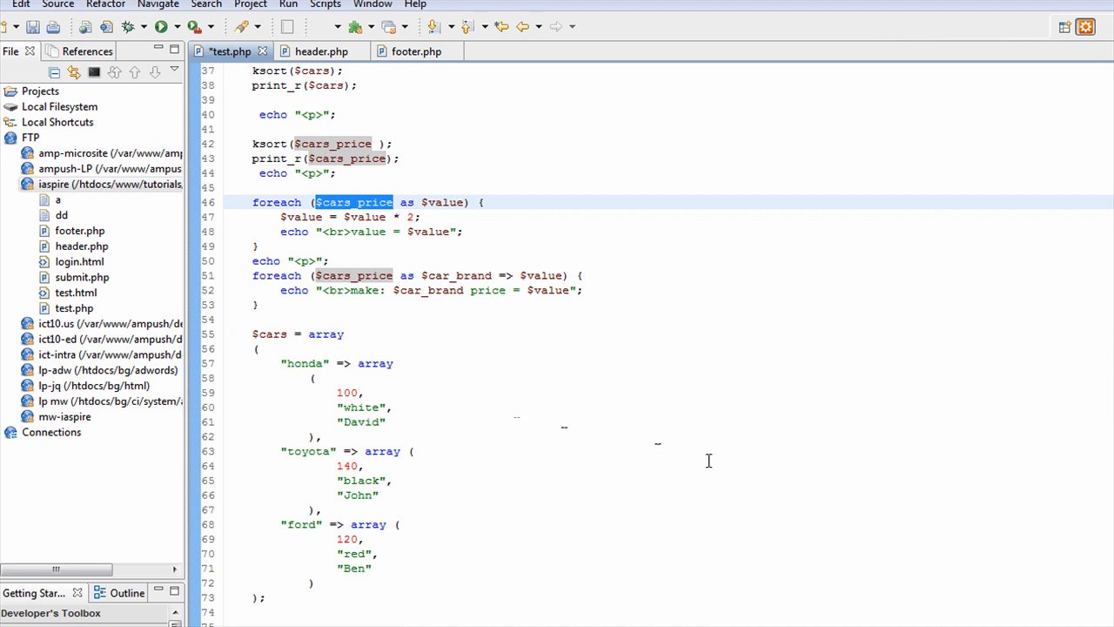
mouse_move(720, 471)
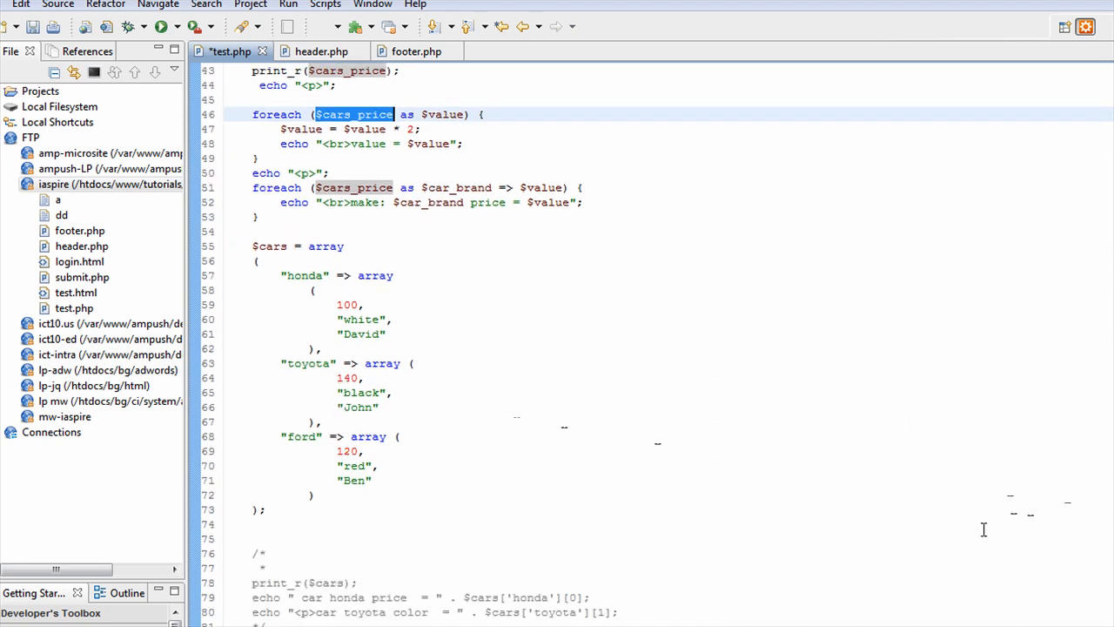
mouse_move(1009, 543)
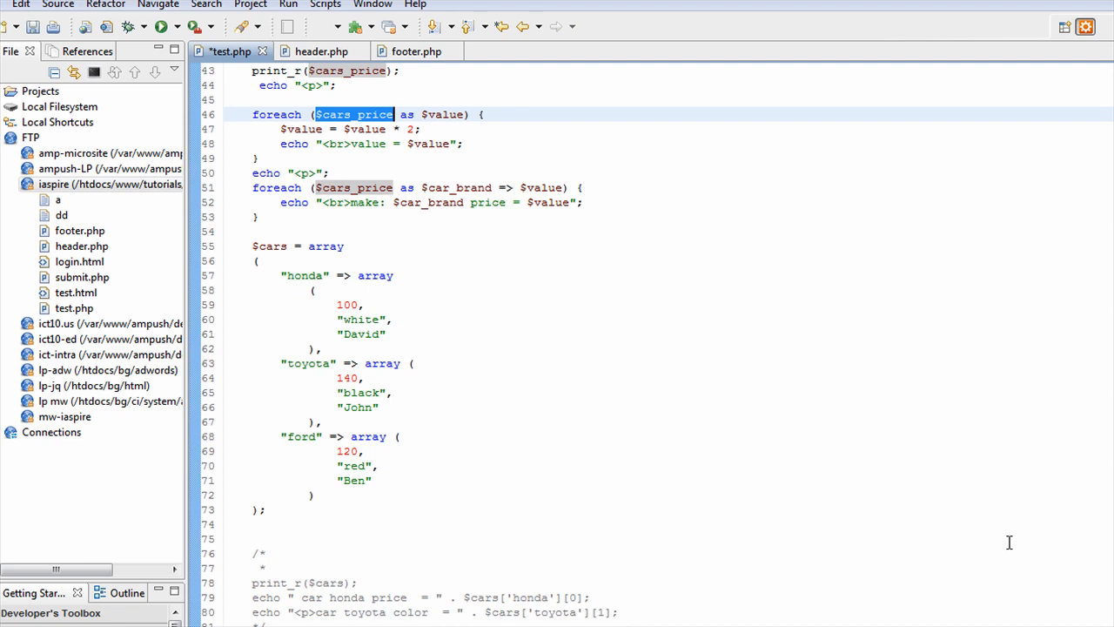